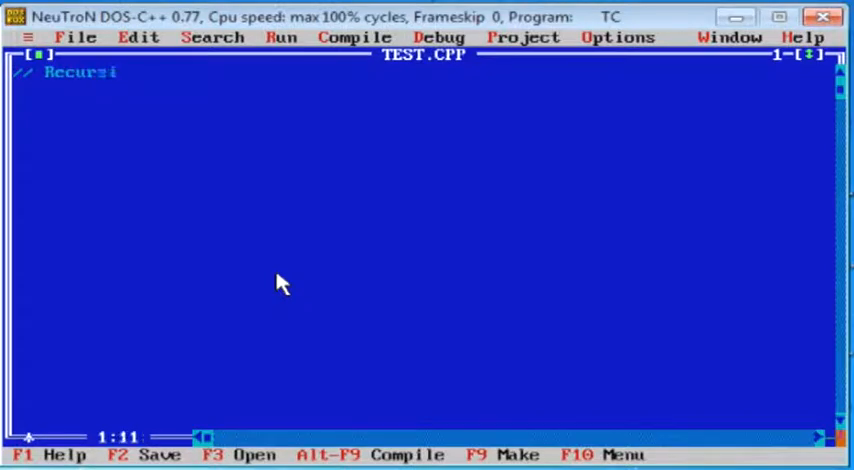
- Finish the 'Recursive Function' comment line and move below it
text(ve Fu)
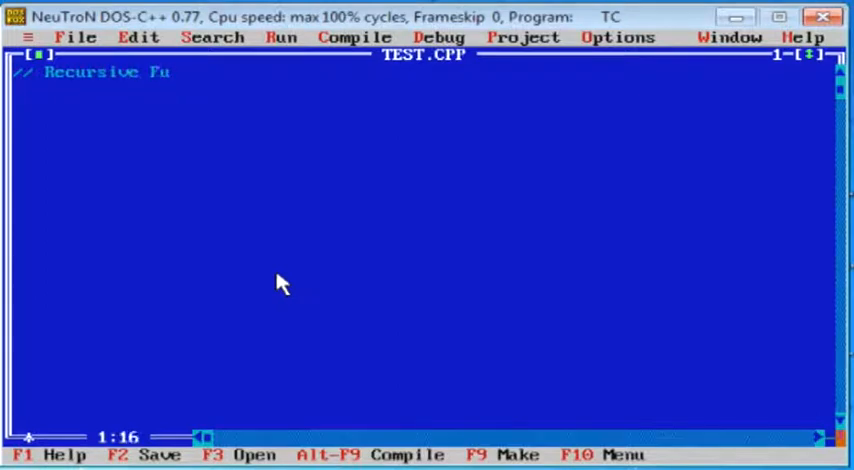
text(nction)
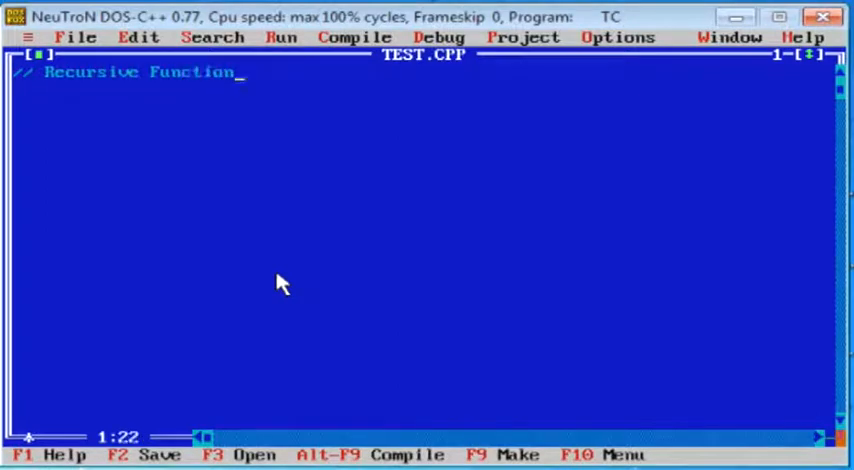
key(Return)
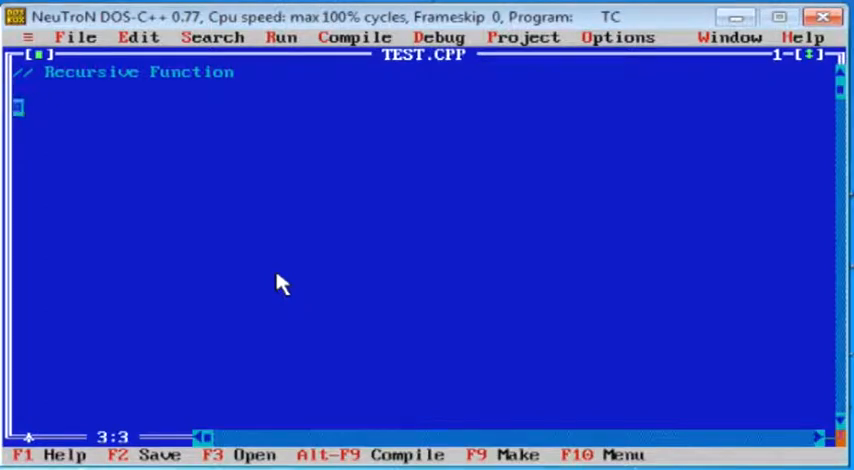
- Add #include <iostream.h> and #include <conio.h> lines below the comment
text(#inclu)
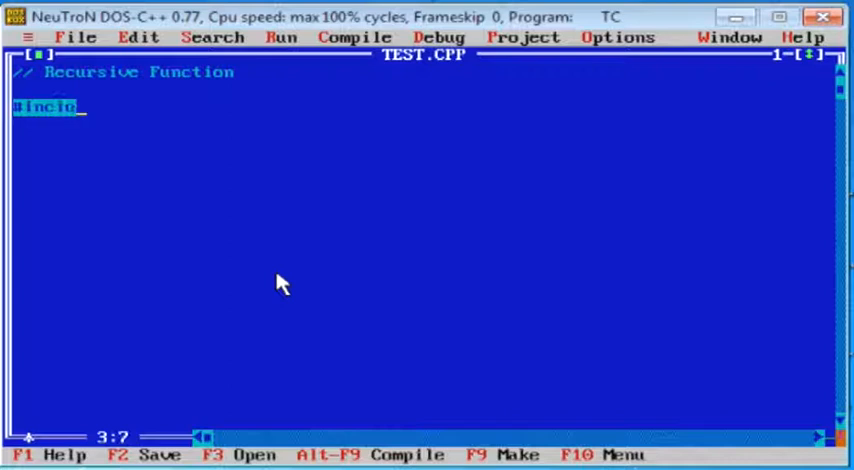
text(lude <>)
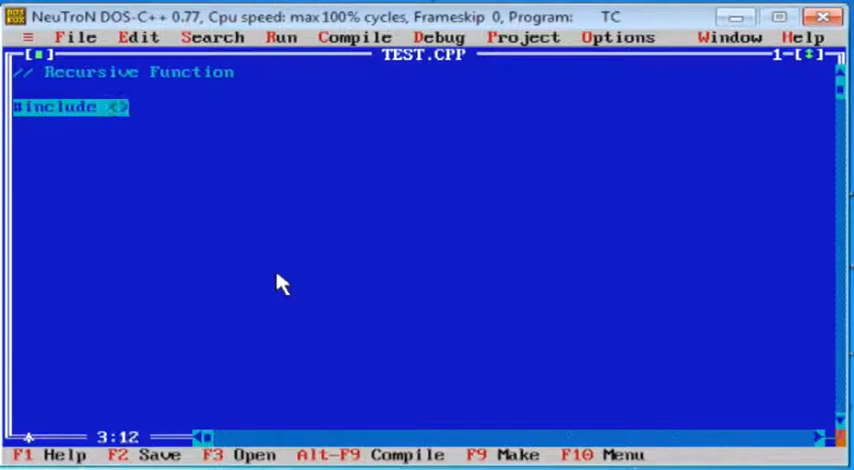
text(iostrea)
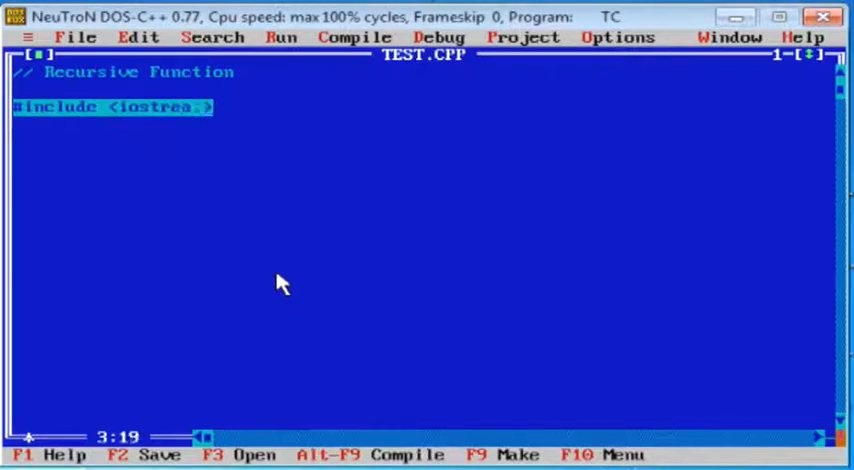
text(m.h>)
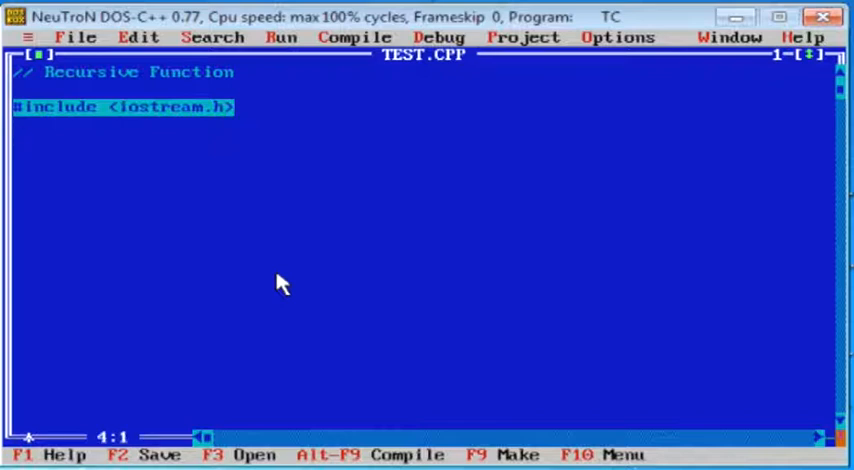
text(#inc)
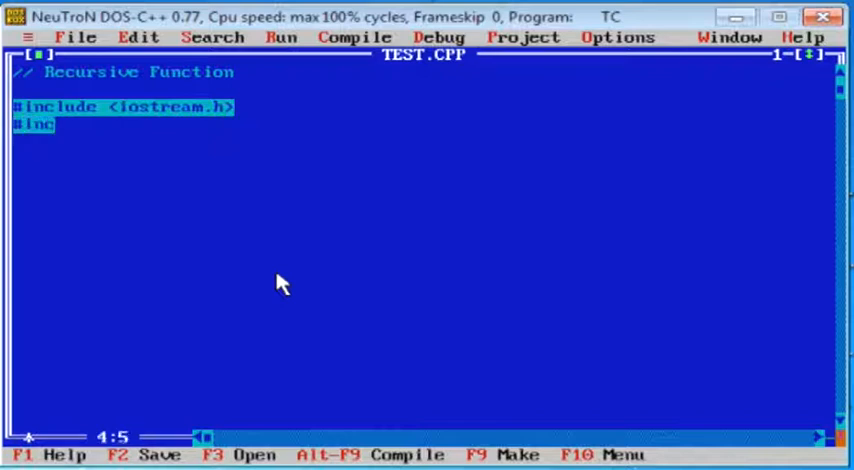
text(lude)
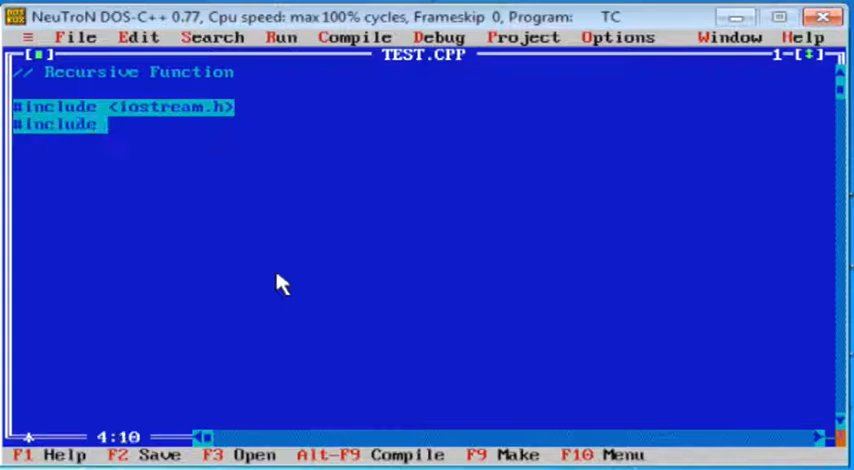
text(<>)
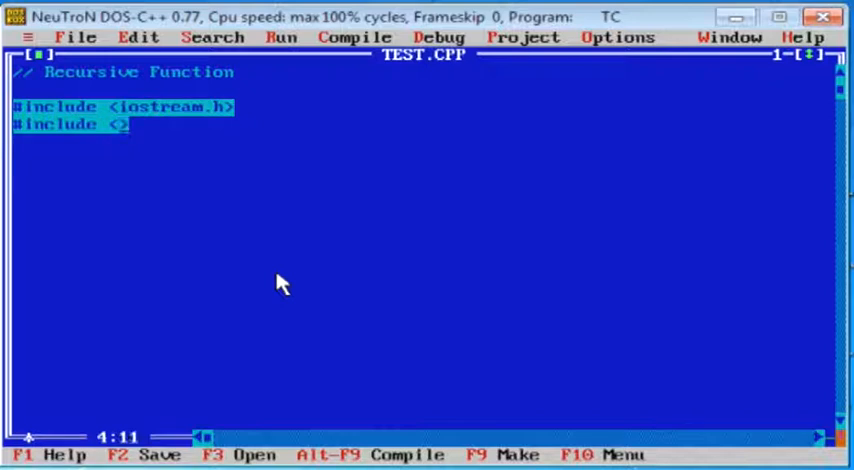
text(conio.)
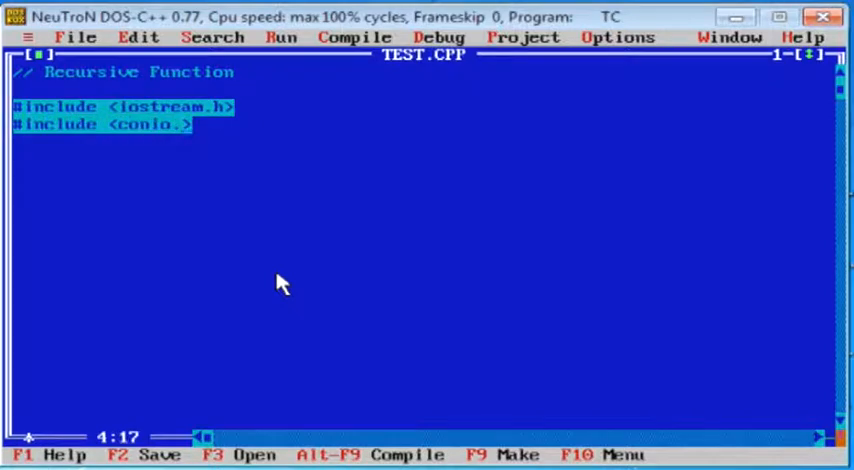
text(h)
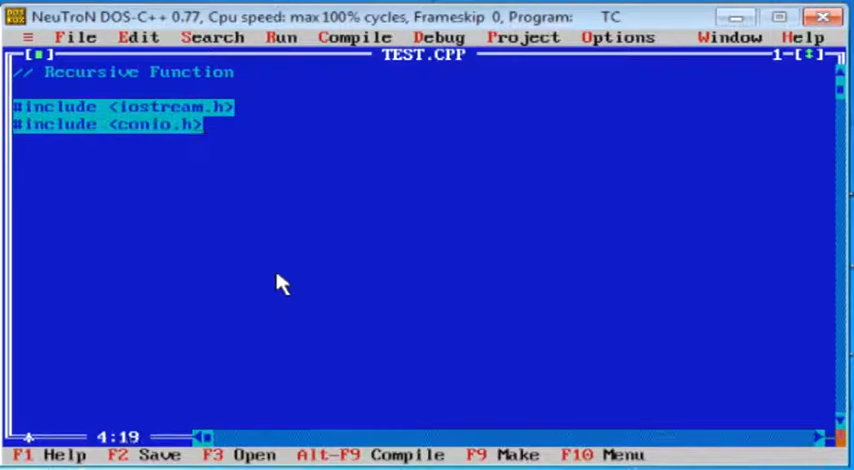
key(Return)
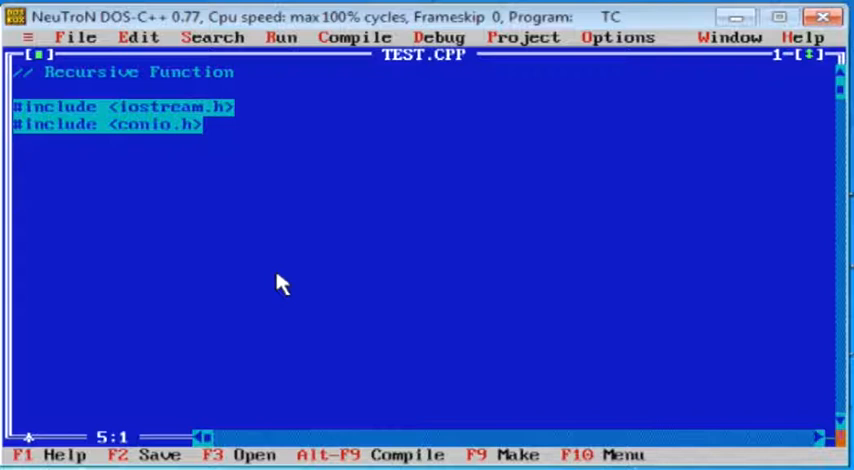
key(Down)
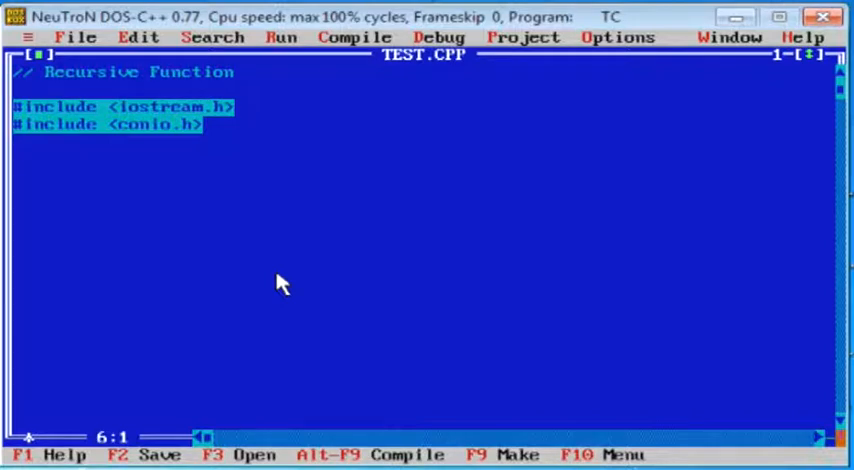
text(int)
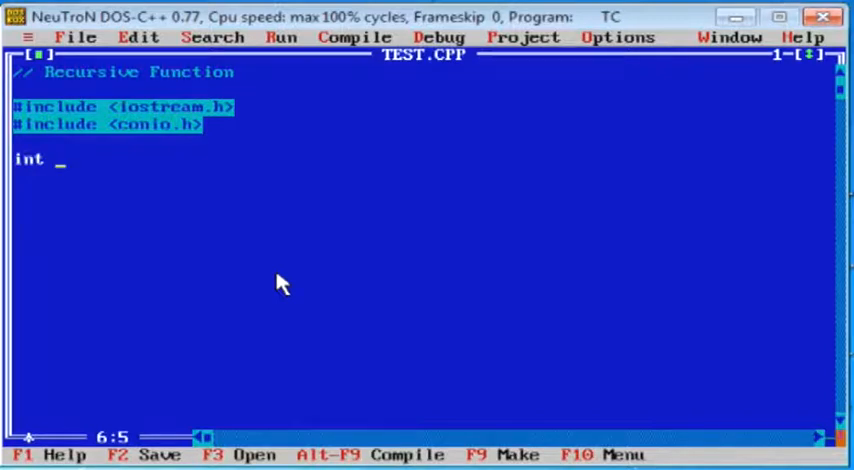
- Write the factorial(int a) header with an if (a>1) condition
text(facto)
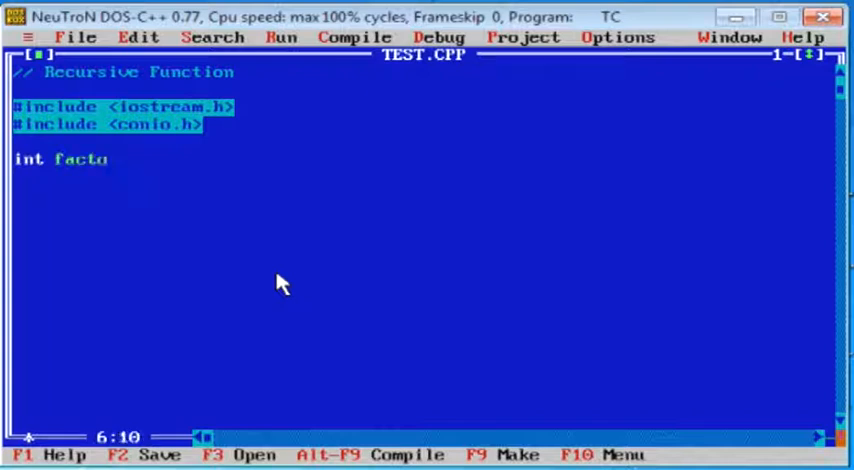
text(rial)
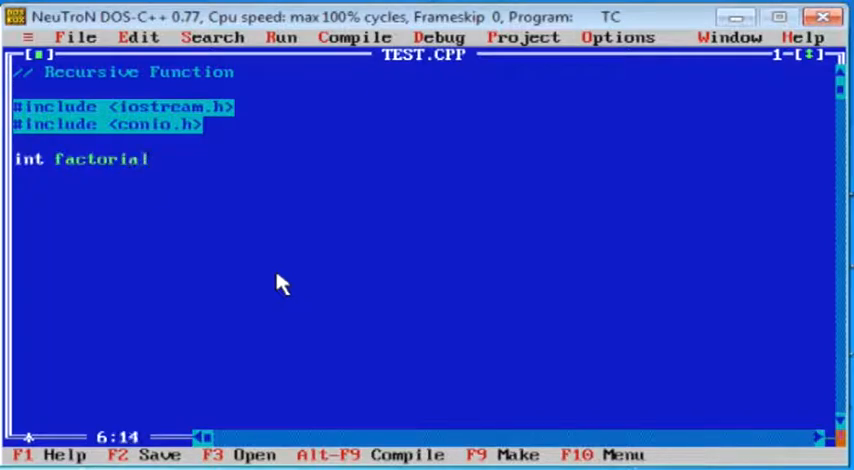
text((i)
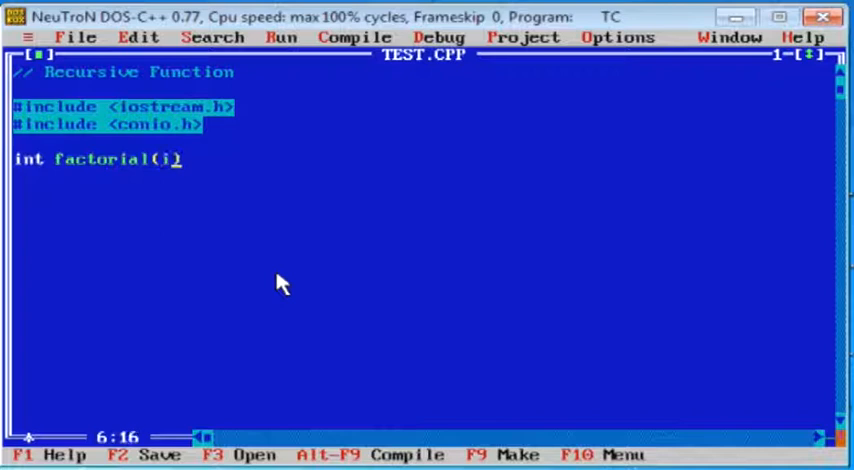
text(int a)
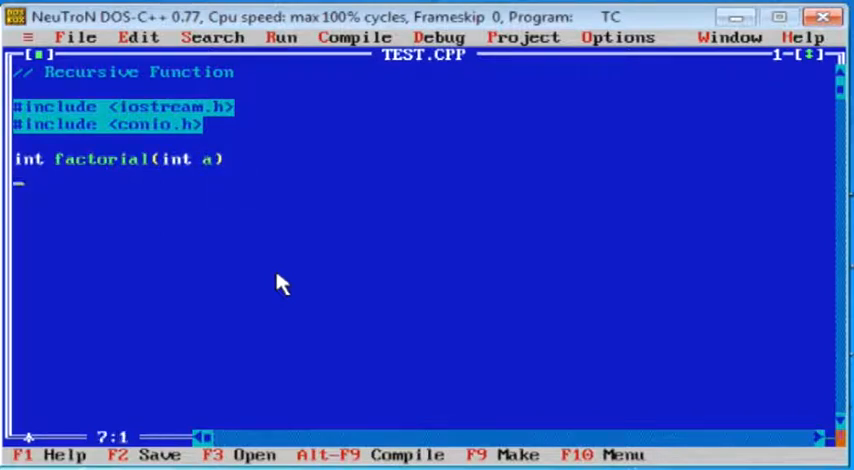
text({)
click(420, 244)
text(})
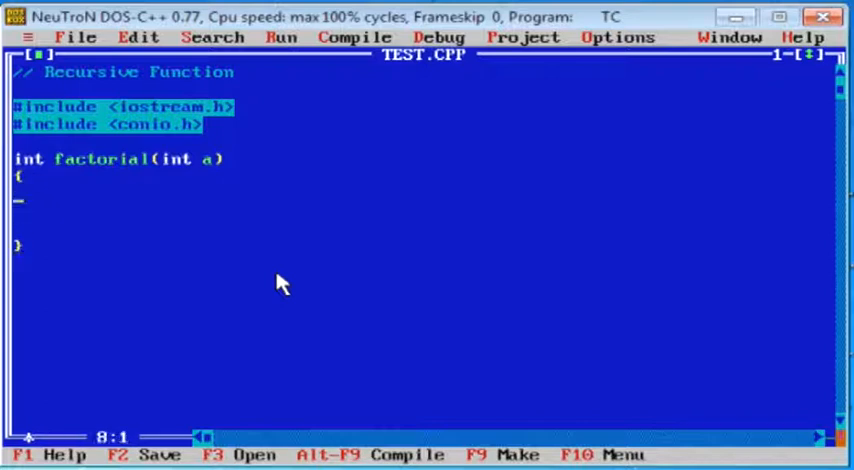
text(if)
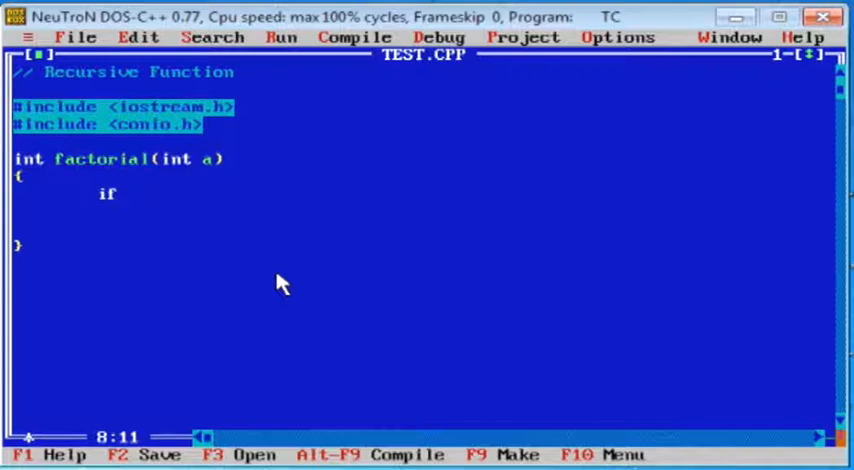
text((a))
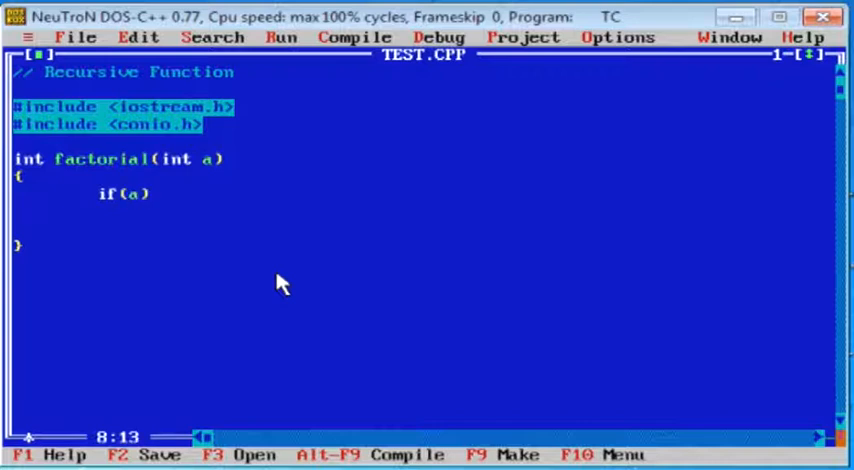
text(>1))
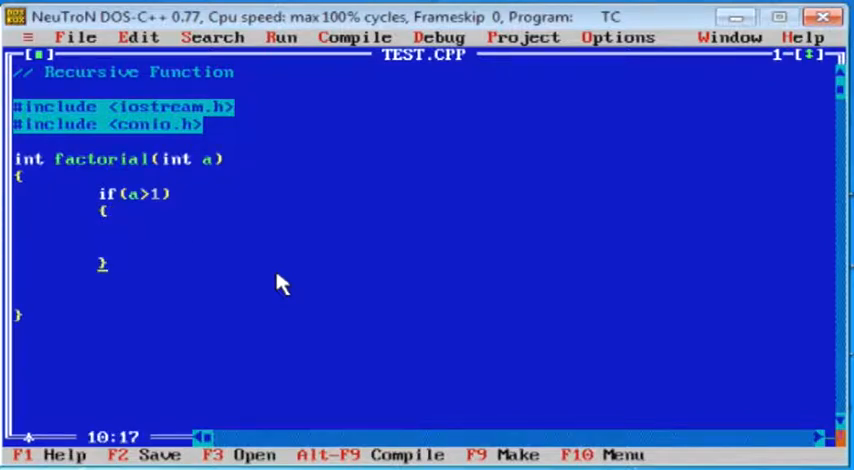
- Make the if branch return a*factorial(a-1)
text(return ()
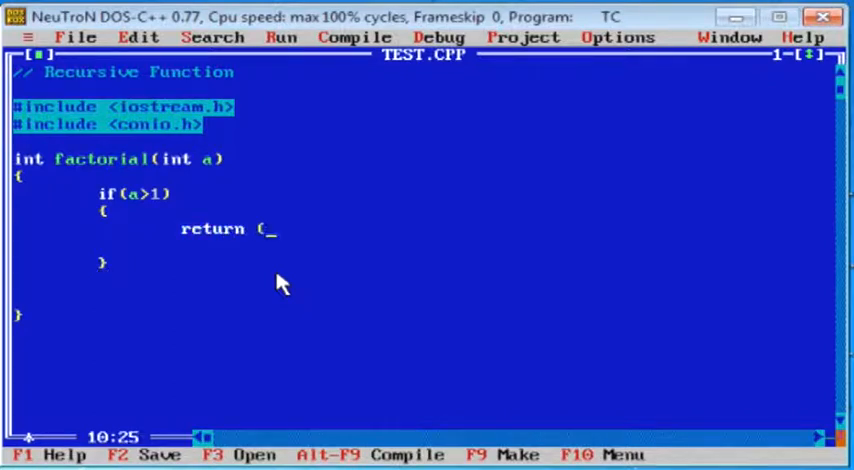
text(a)
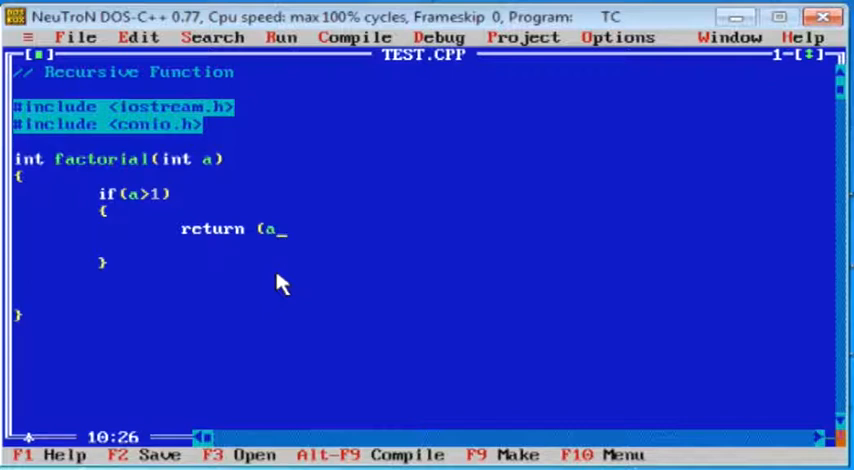
text(*)
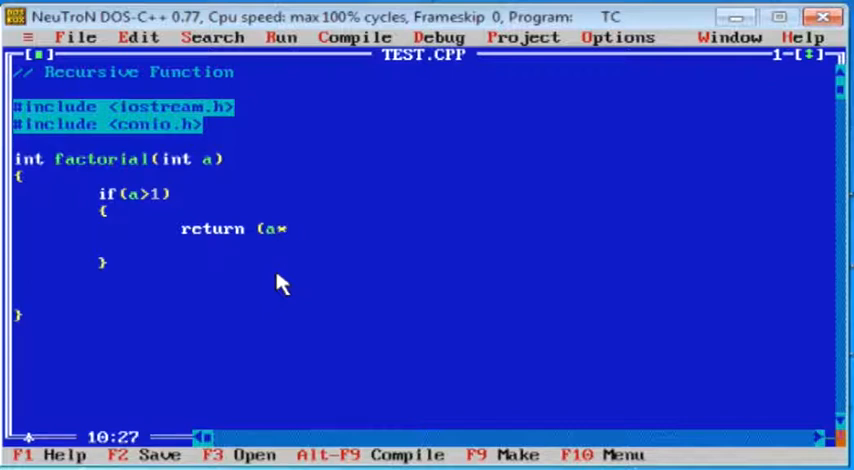
text(facto)
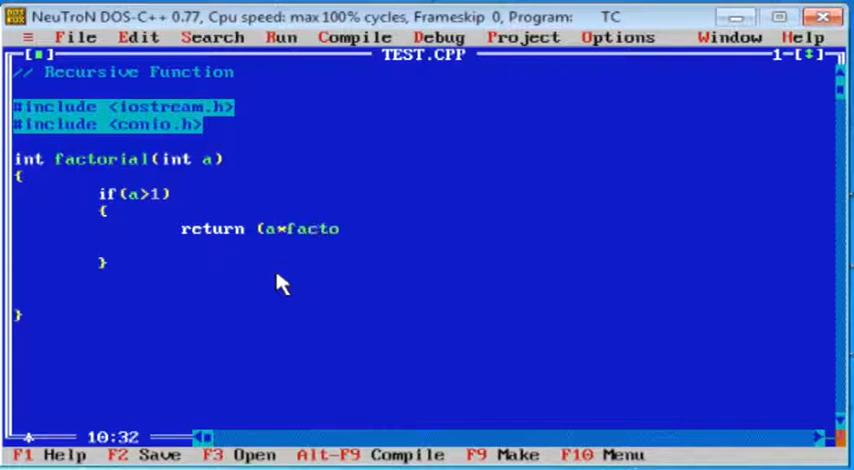
text(rial)
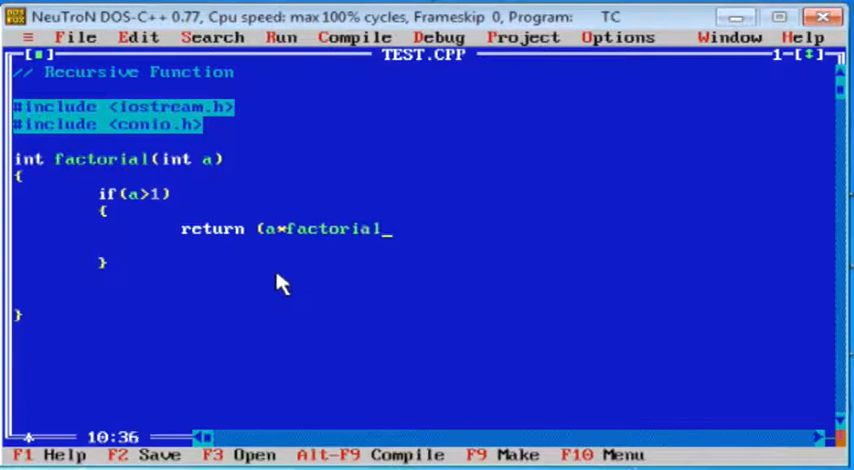
text(a))
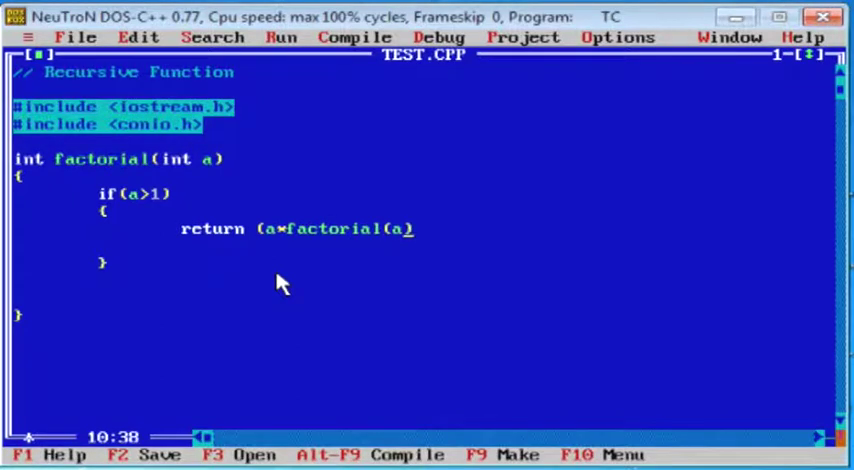
text(-1)
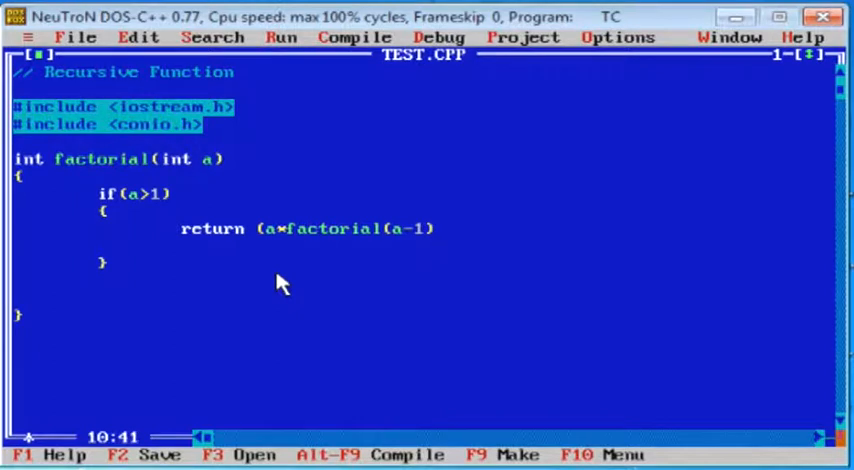
text(;)
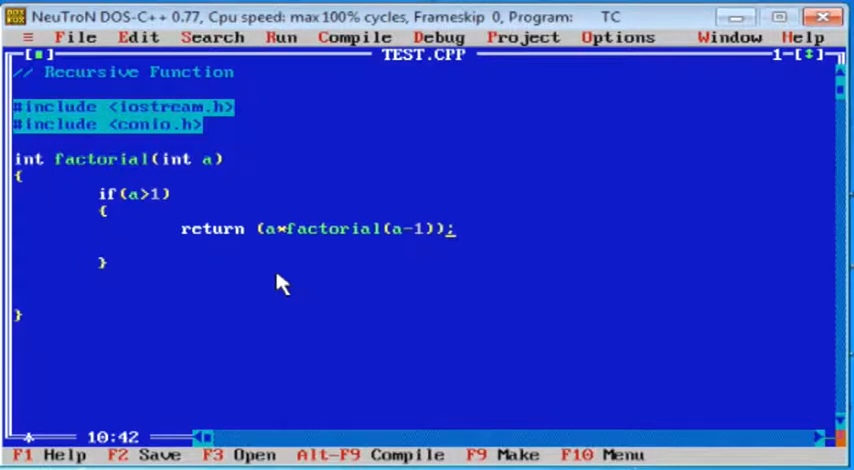
- Add an else branch returning 1 to close the factorial function
text(el)
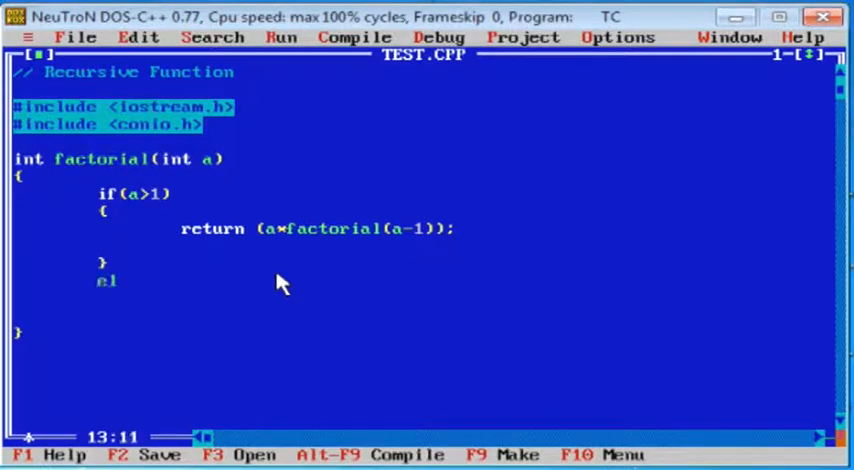
text(se)
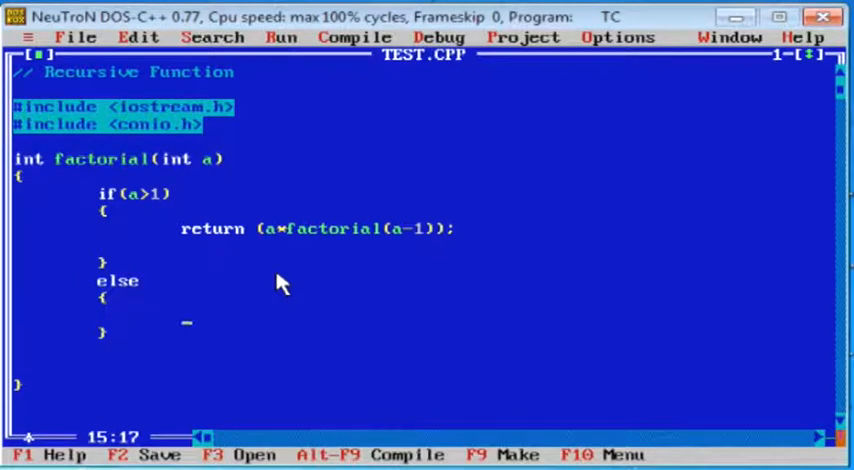
text(return)
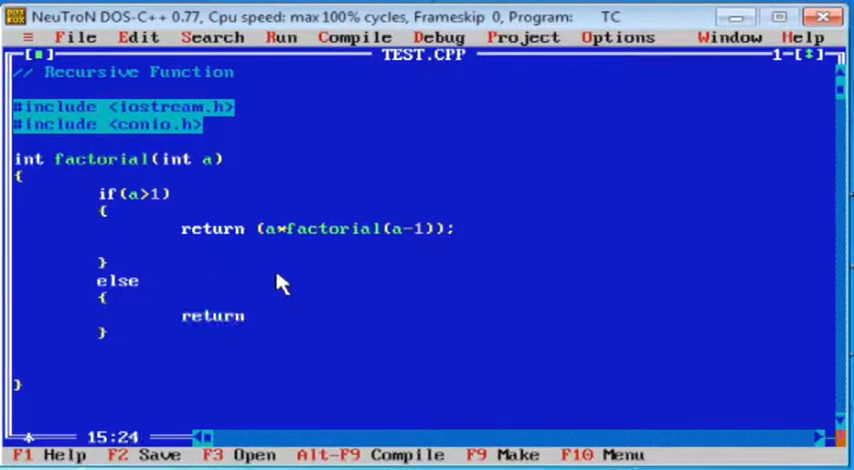
text(1;)
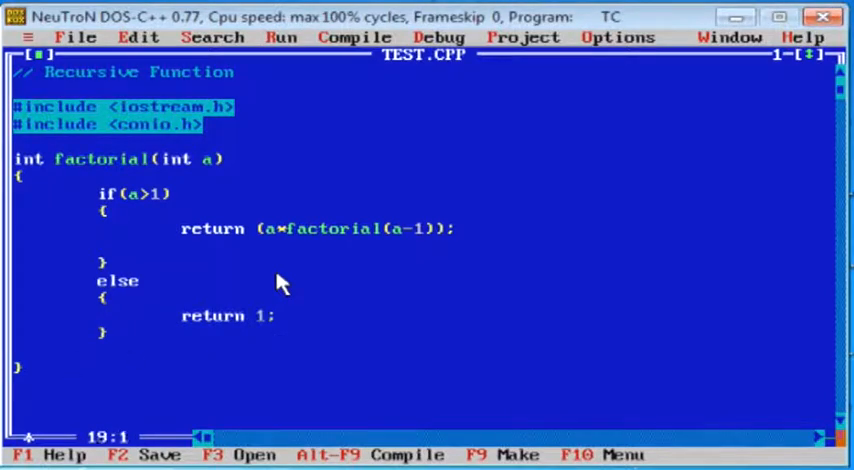
text(void)
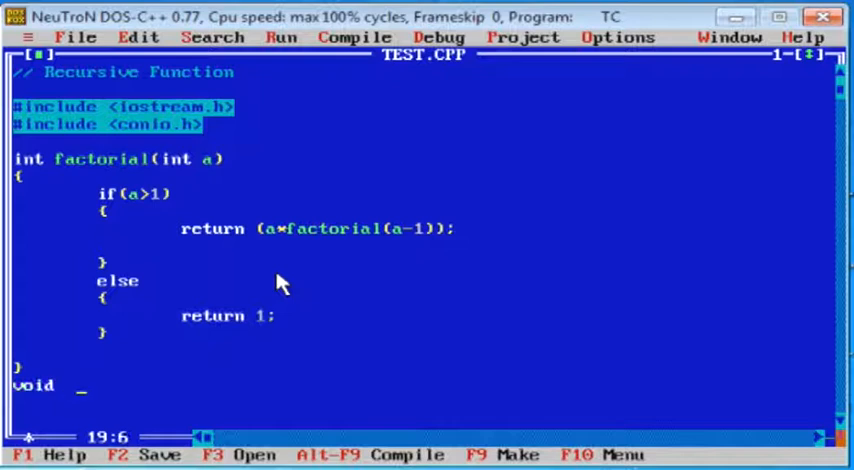
- Create main() containing clrscr(); and getch();
text(main())
text({)
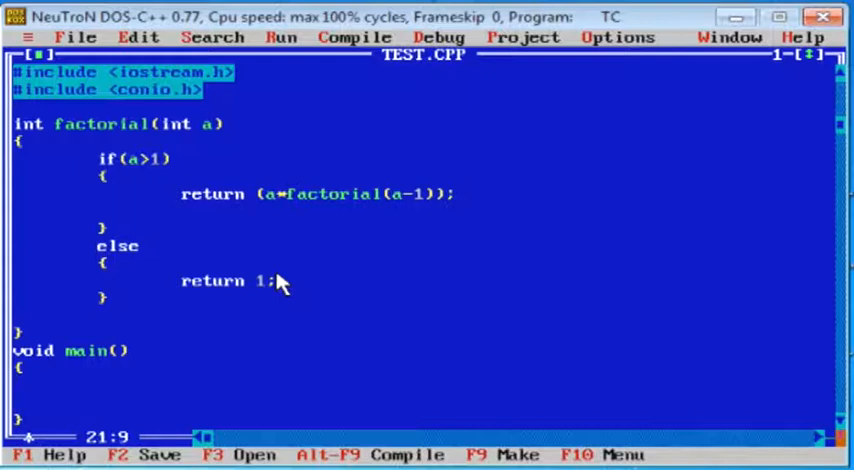
text(clrscr)
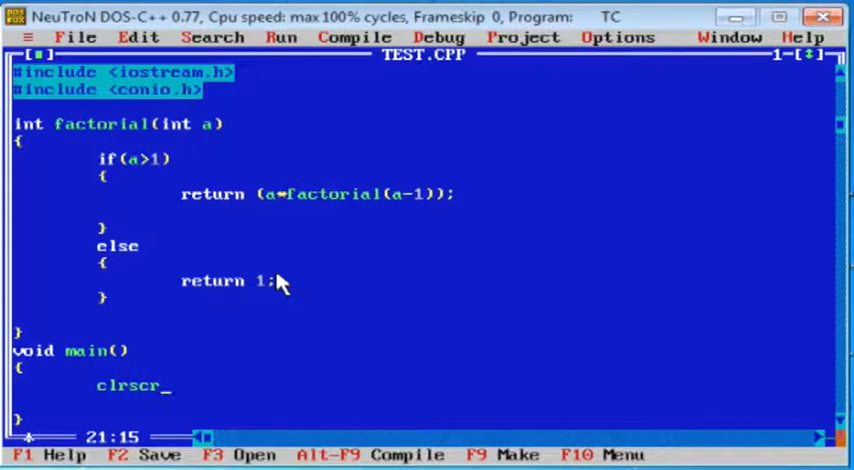
text(();)
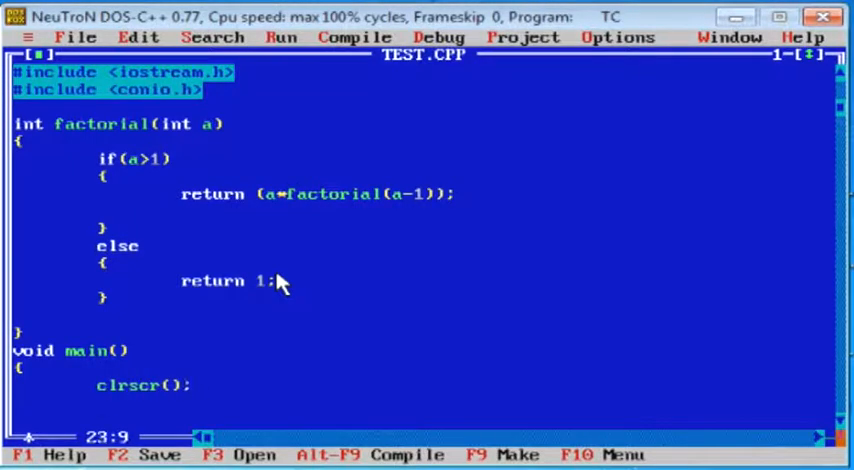
text(getch)
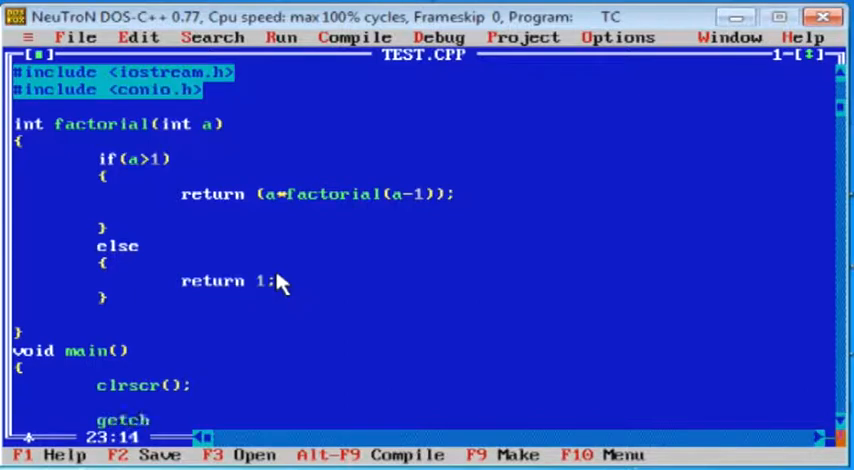
text(();)
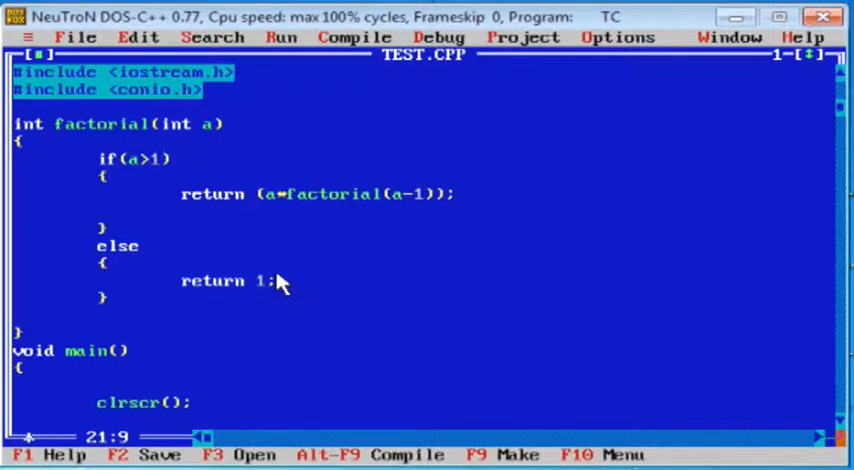
- Declare int t = 5, res; and assign res = factorial(t)
text(int)
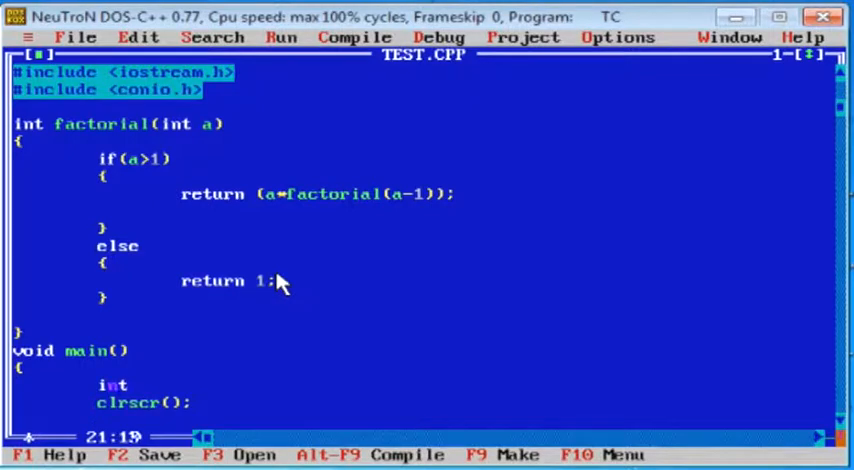
text(t)
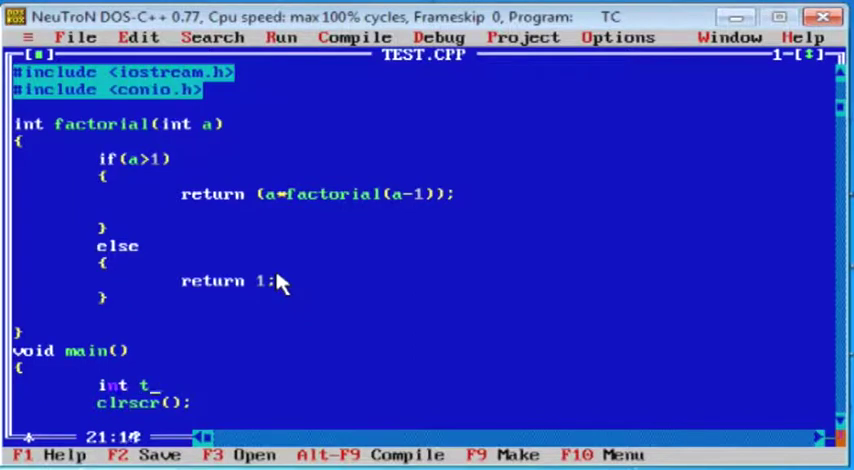
text(= 5;)
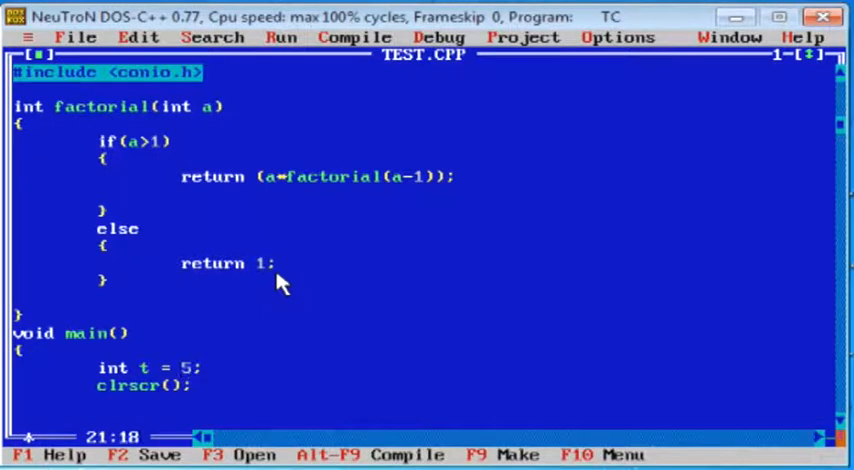
text(, res;)
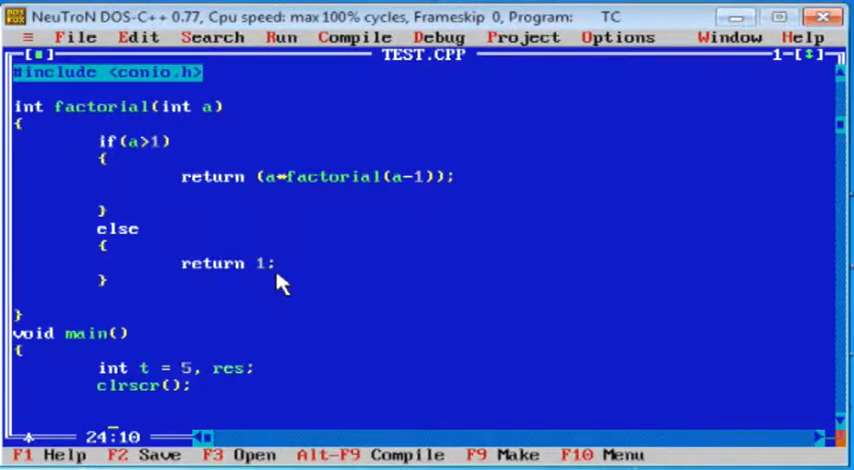
text(res =)
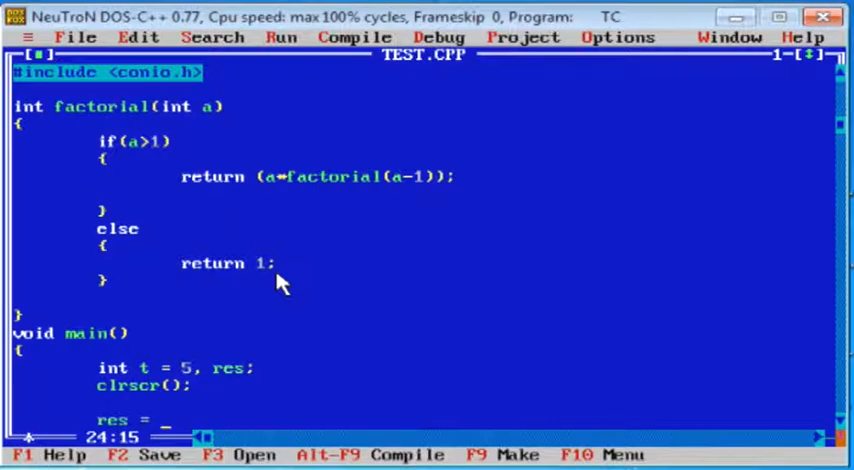
text(factorial())
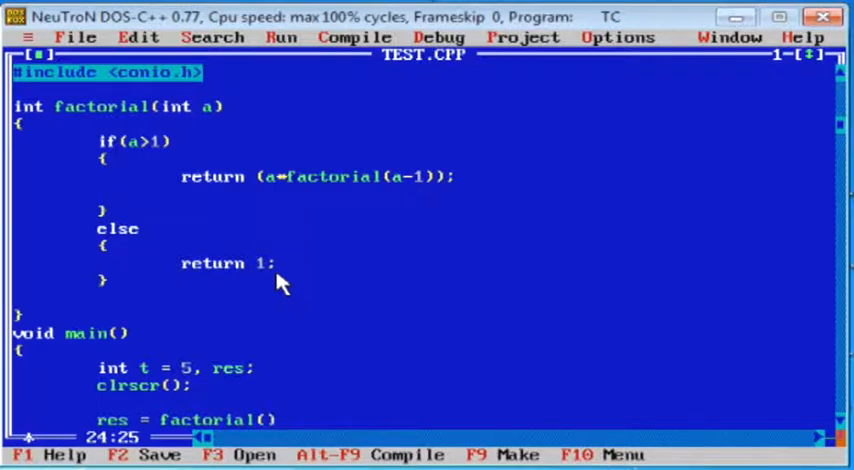
text(t)
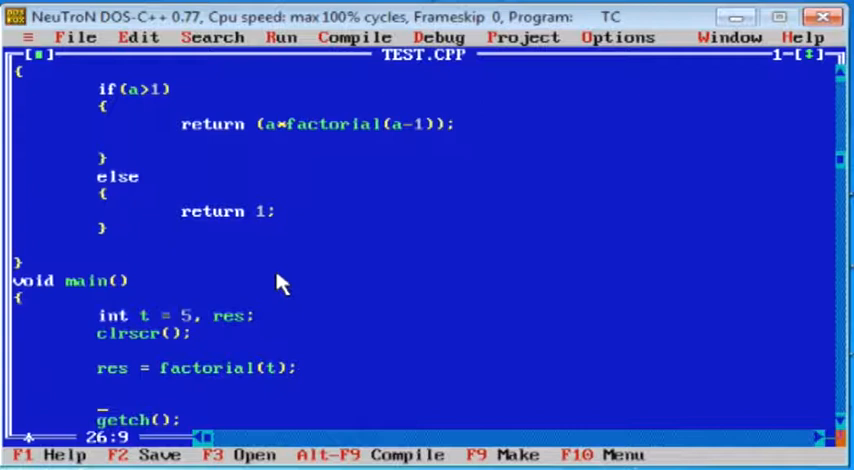
- Print "Factorial of" t " =" res with cout
text(cout<<"Factori)
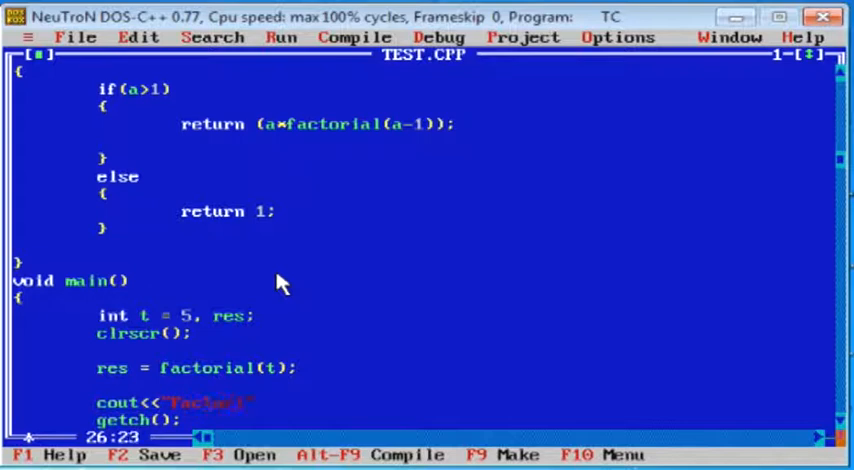
text(_of)
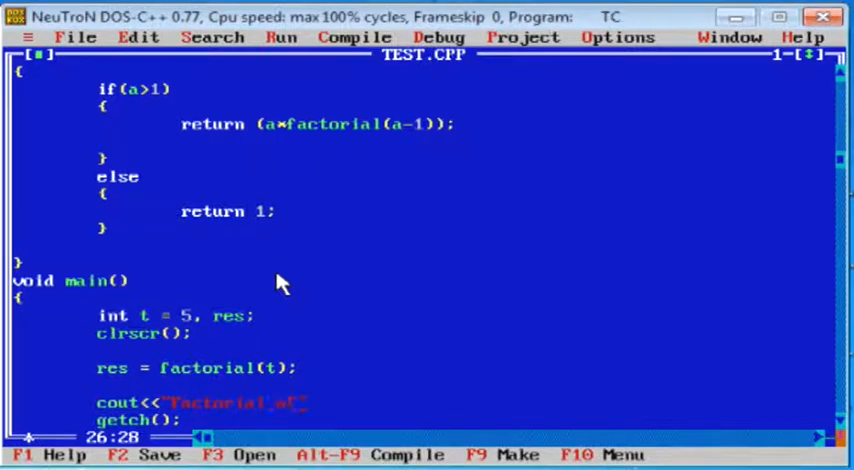
text(<<)
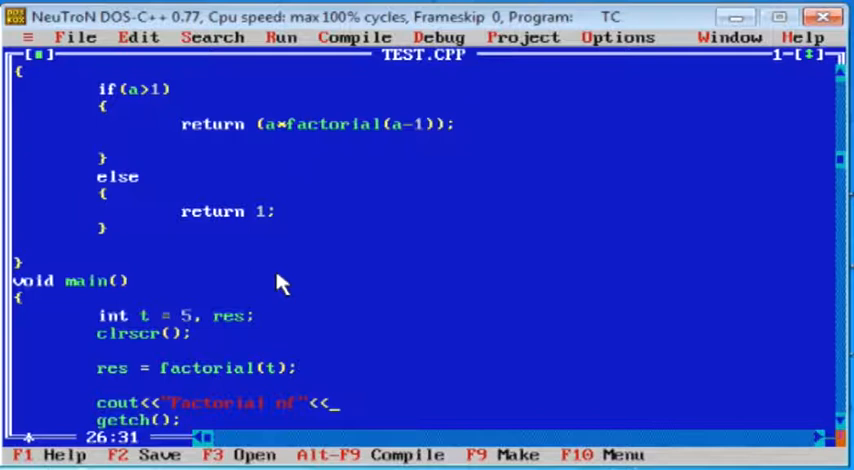
text(t<<")
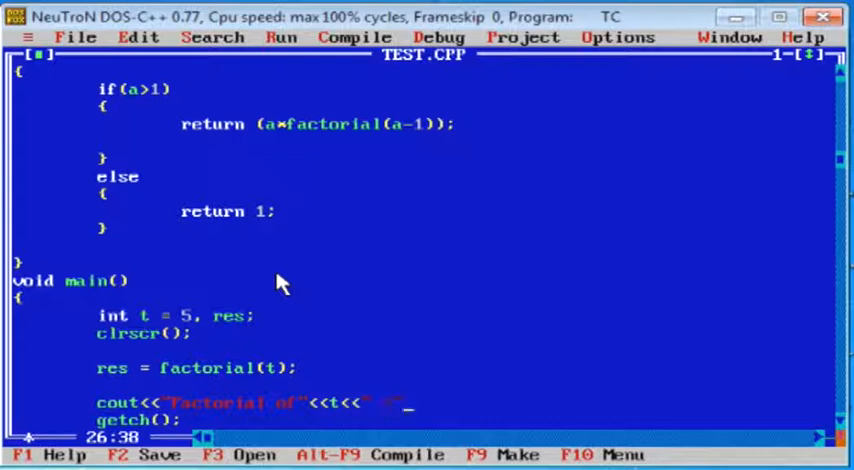
text(="<<res;)
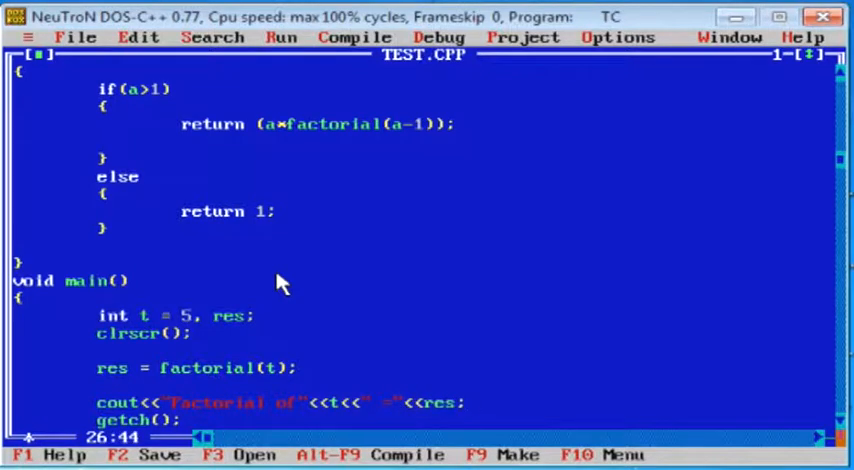
scroll(down, 3)
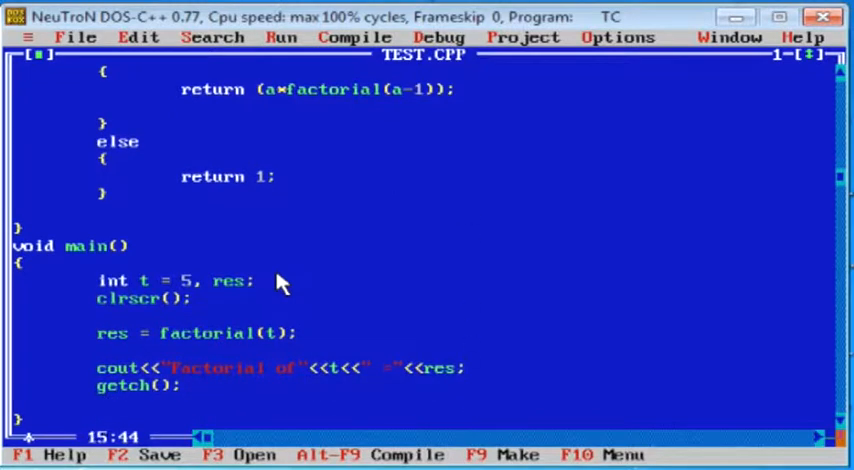
- Scroll back to the top of TEST.CPP to edit the heading comment
scroll(up, 3)
text(// call By V)
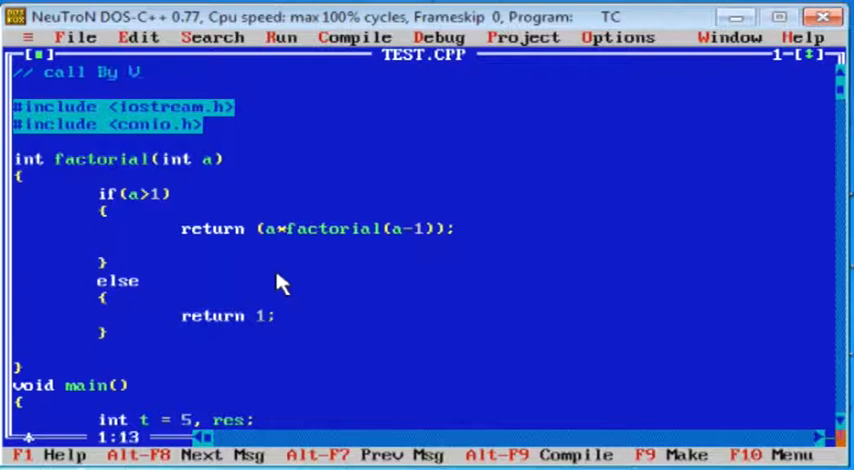
- Complete the heading as 'call By Value And Call By Reference'
text(alue)
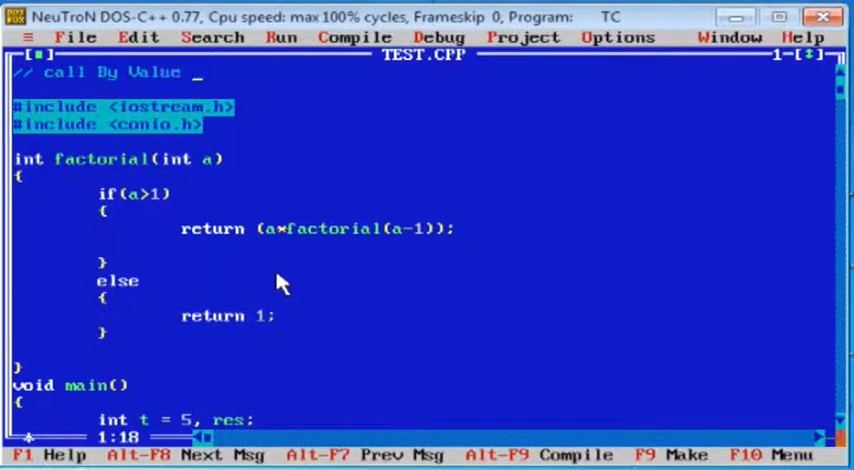
text(And)
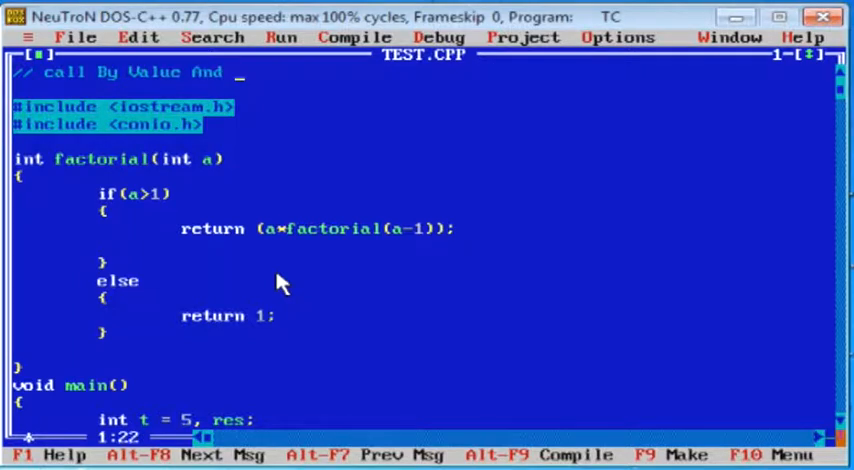
text(Call By)
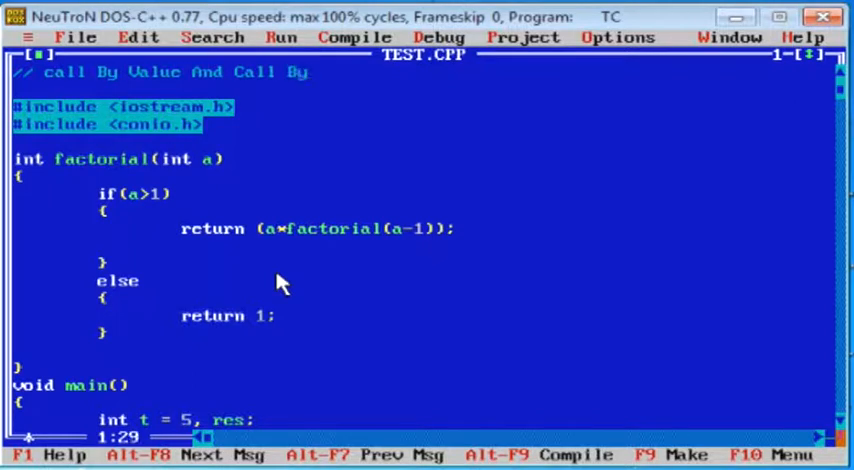
text(Reference)
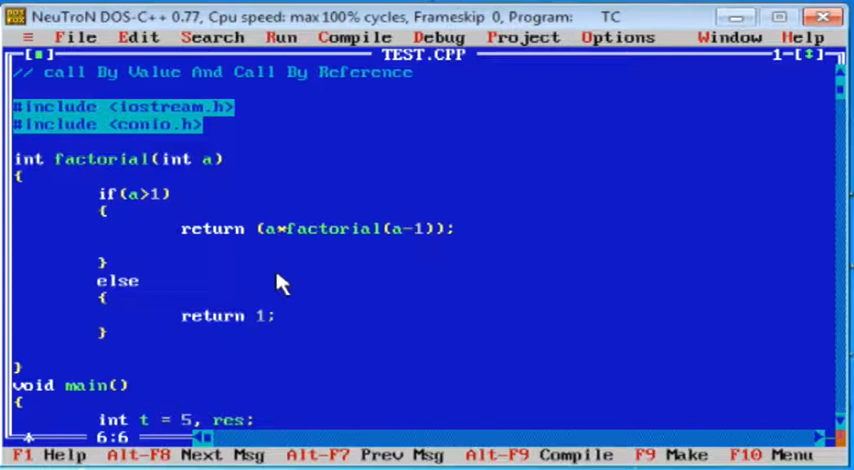
scroll(down, 3)
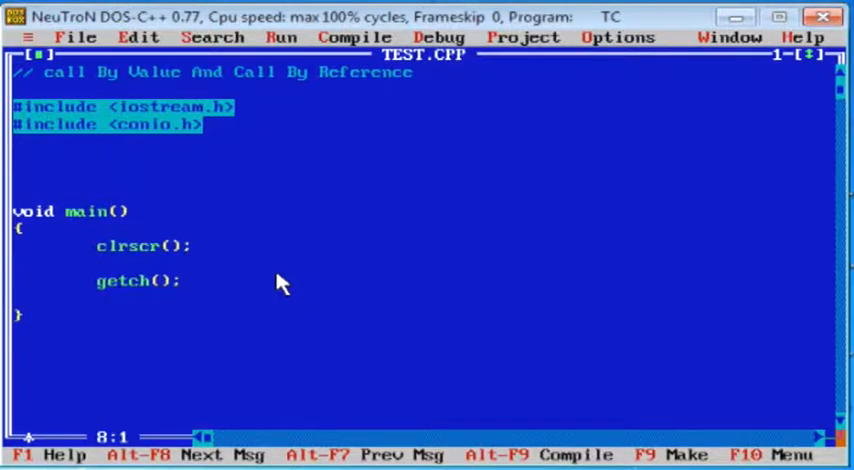
mouse_move(427, 258)
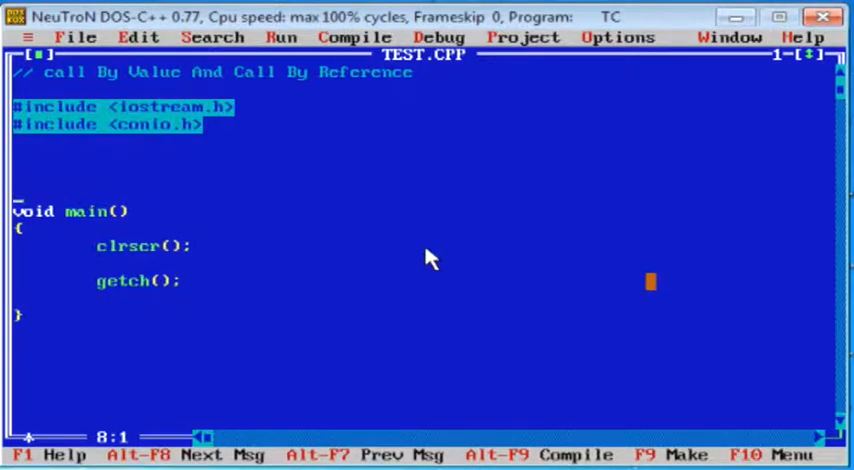
- Write void swap(int p, int q) exchanging p and q via int temp
key(Up)
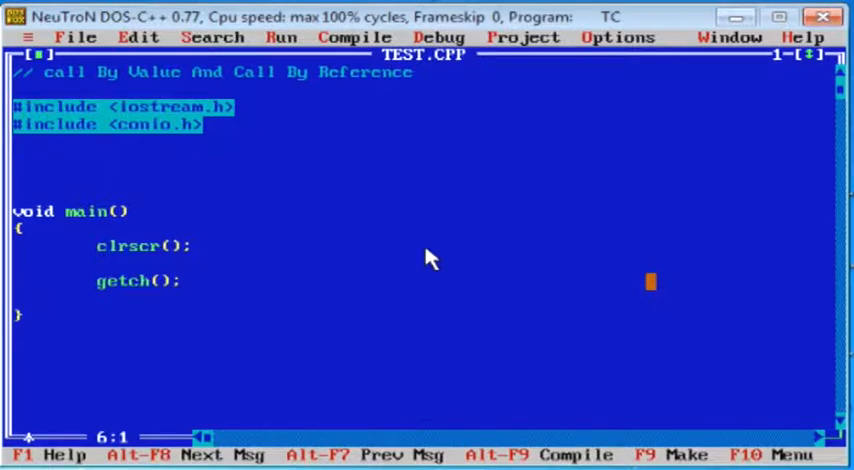
text(void swap)
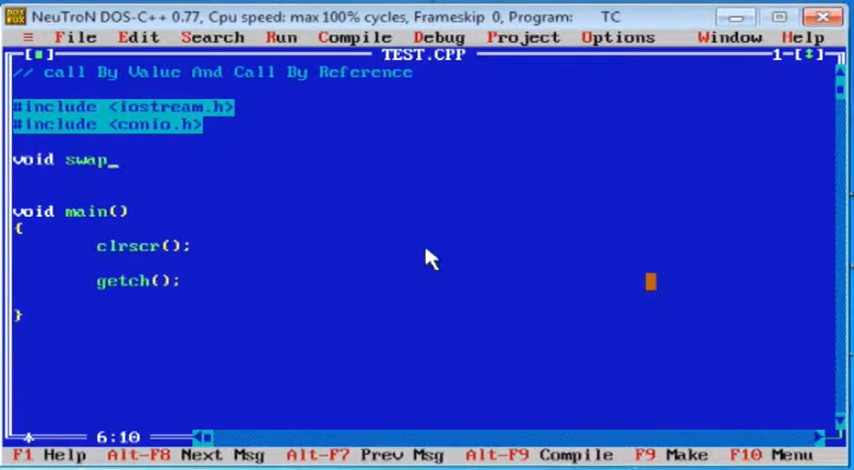
text(())
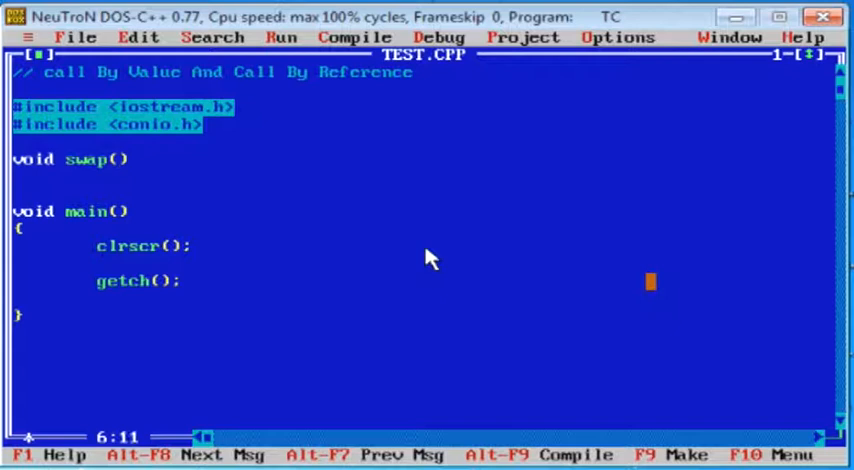
text(int)
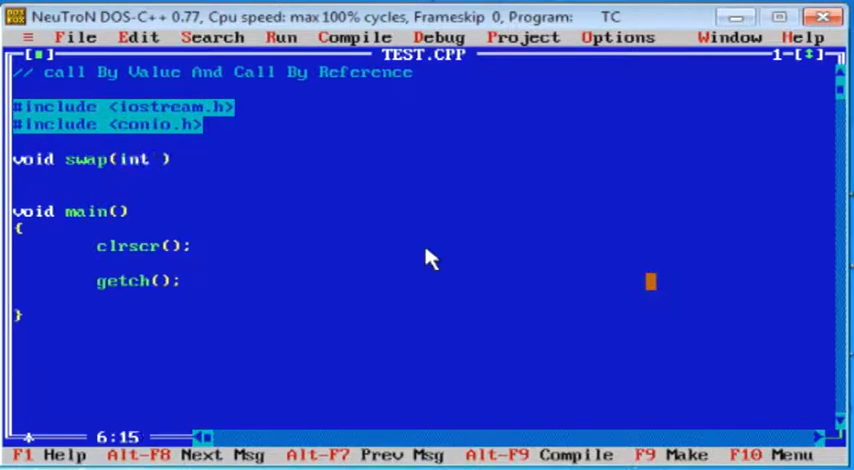
text(p, int q)
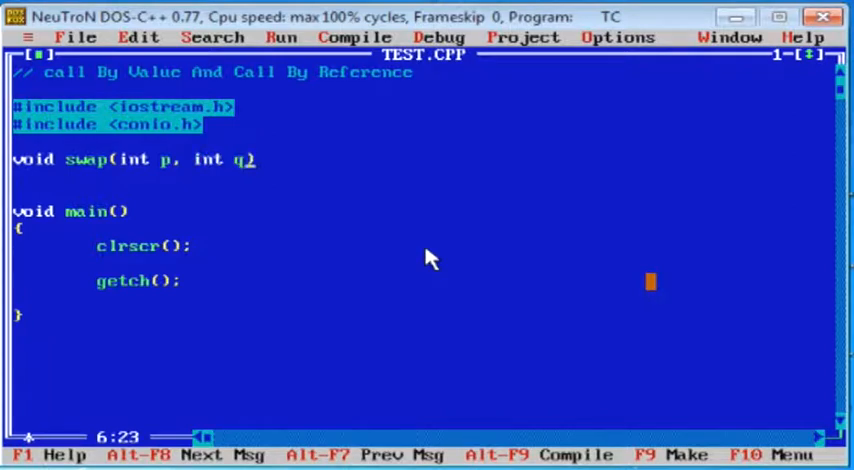
key(Enter)
text({})
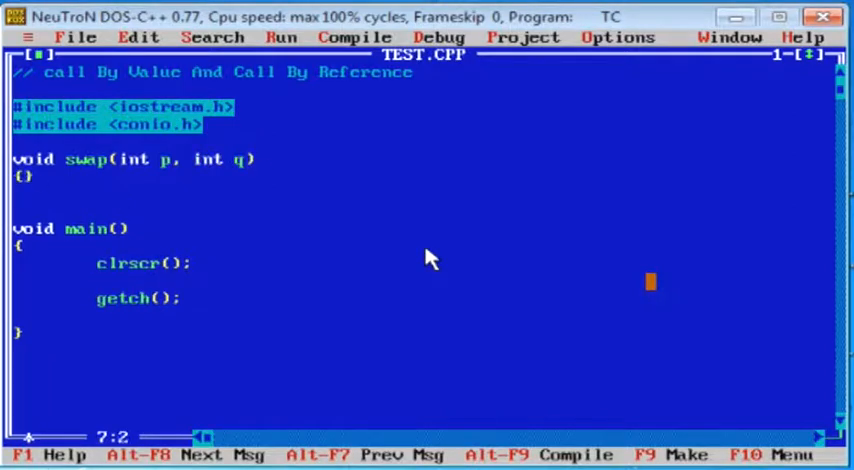
key(Enter)
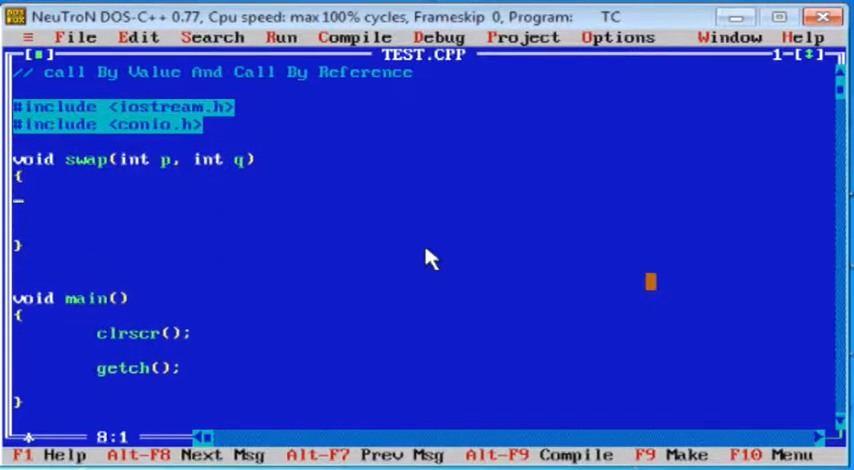
text(int t)
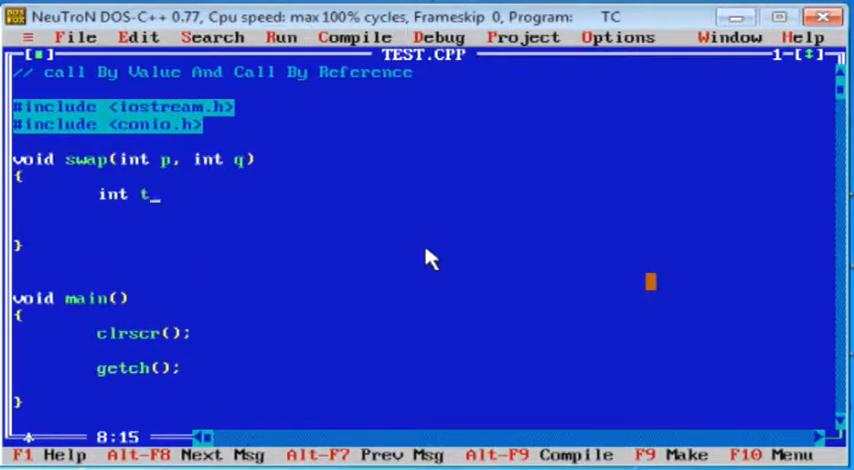
text(emp)
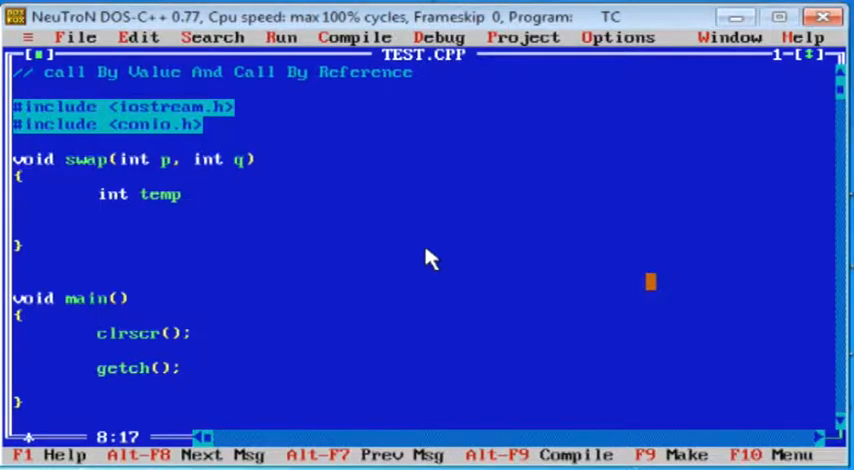
text(= p;)
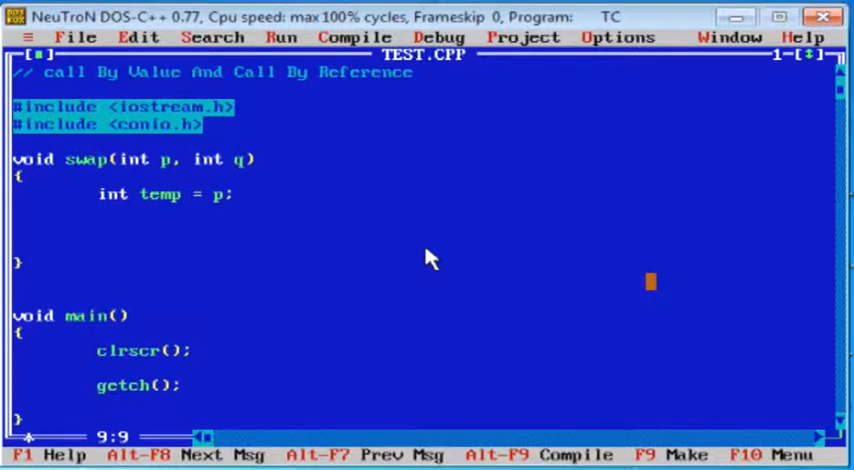
text(p =)
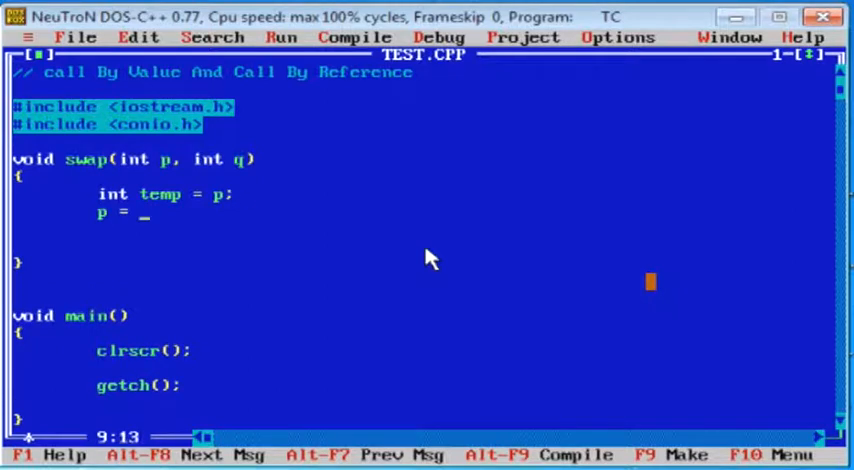
text(q;)
text(q = temp;)
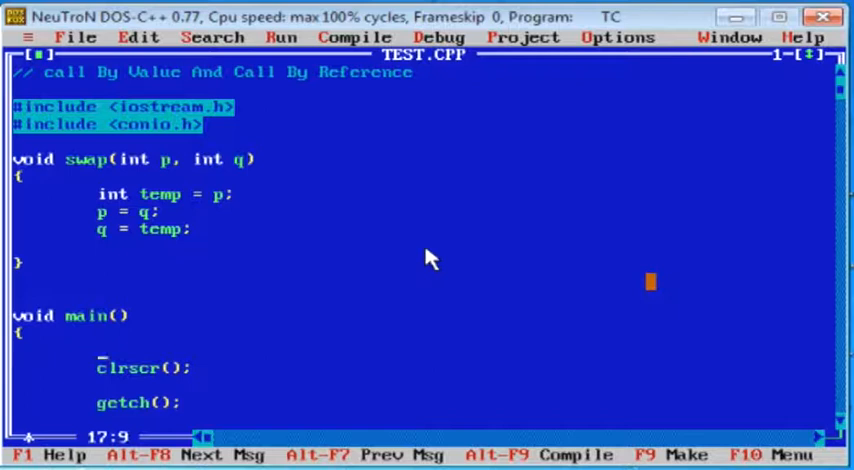
- Declare int a = 100, b = 200; in main
text(int)
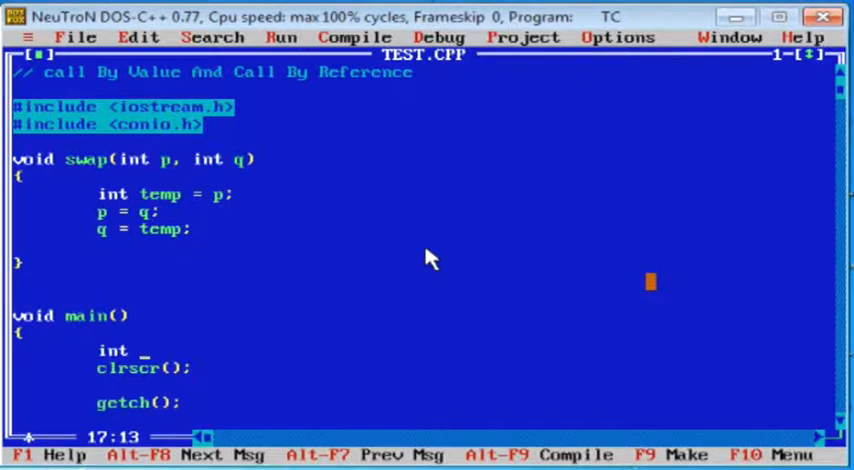
text(a = 10)
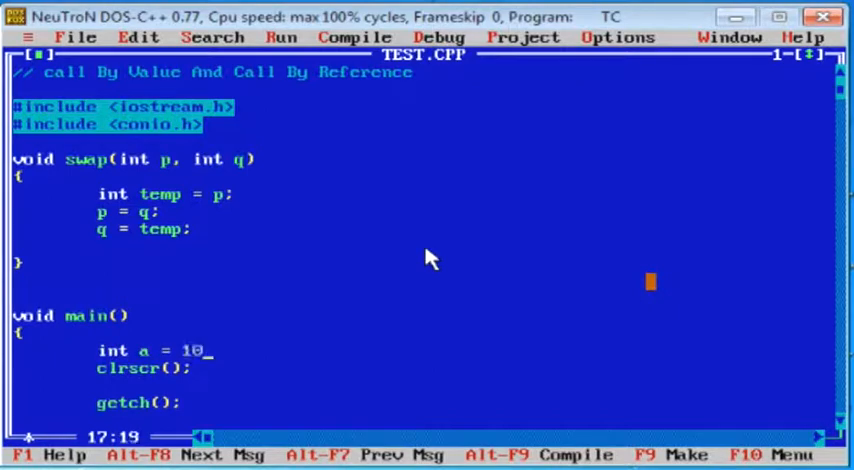
text(0,)
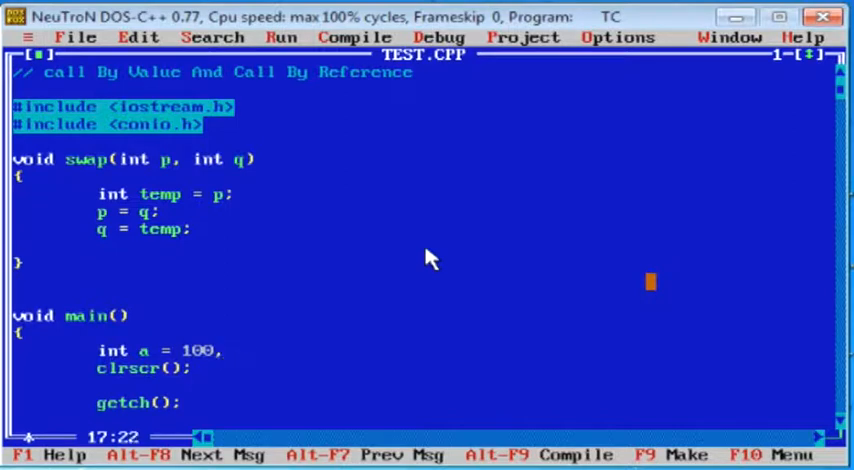
text(, b =200)
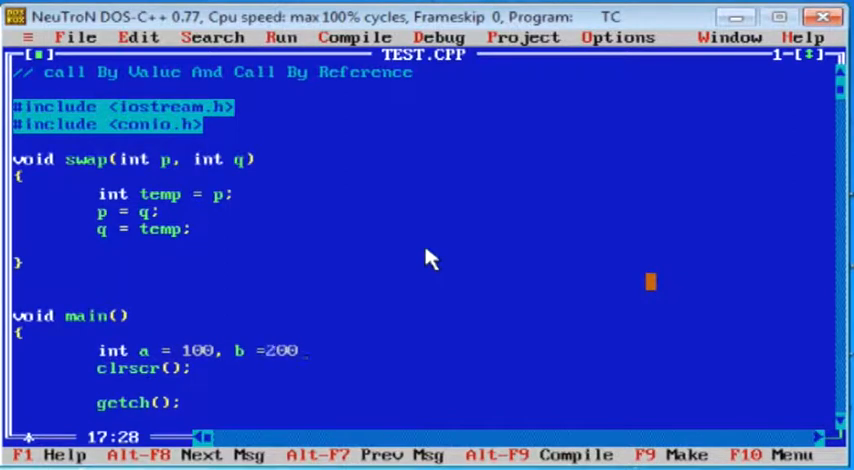
text(;)
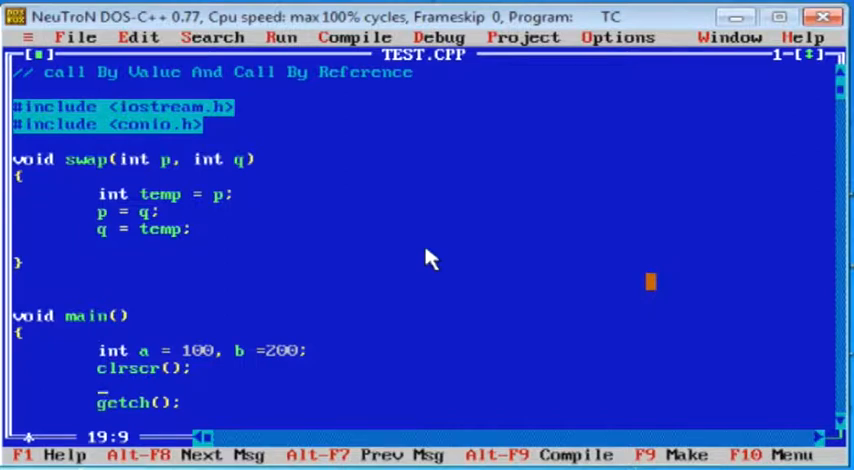
- Add a cout line printing "Before Swap" with a and b
text(cou)
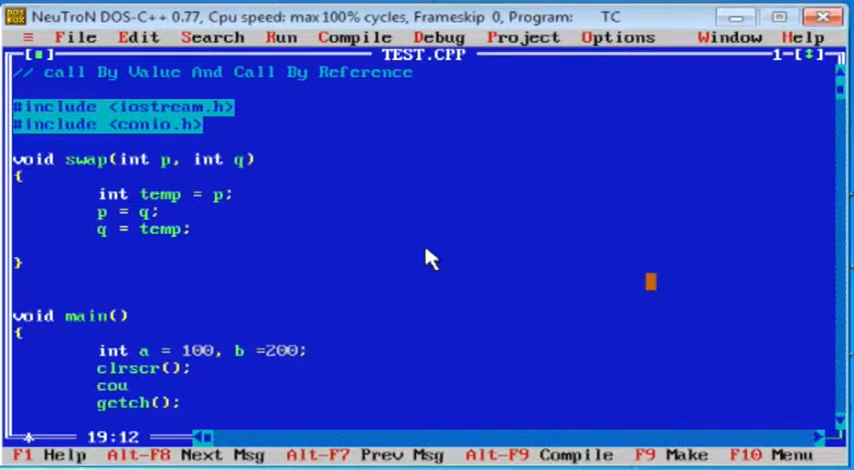
text(t<)
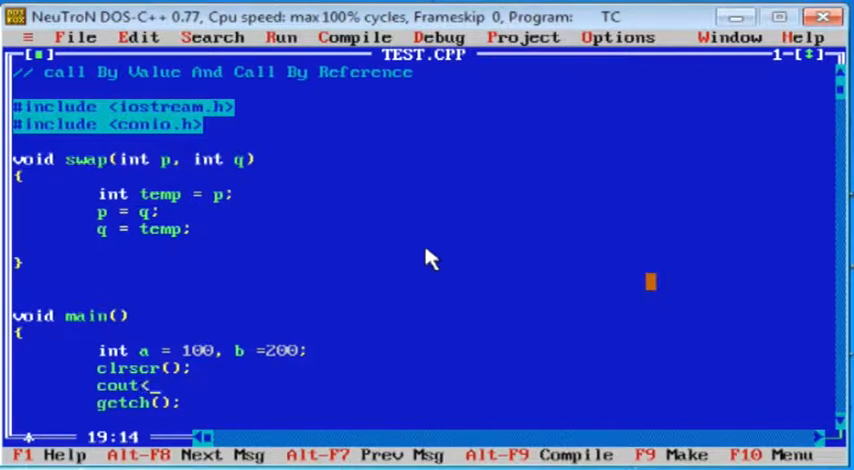
text(<)
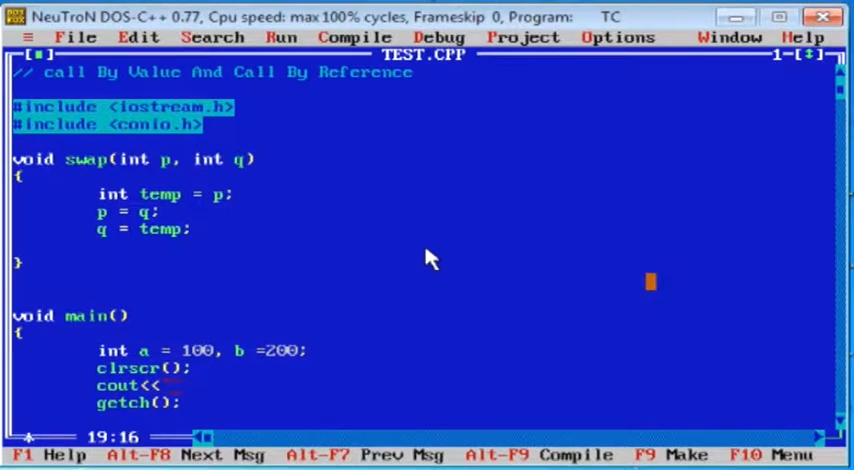
text("Before")
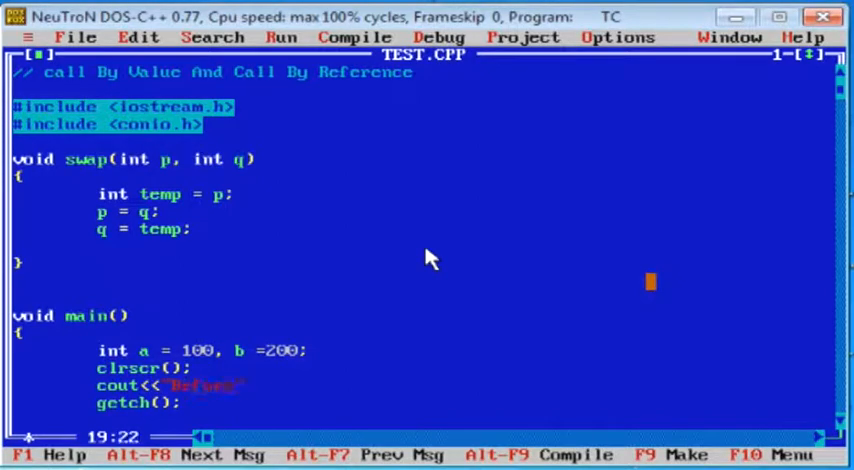
text(Swap)
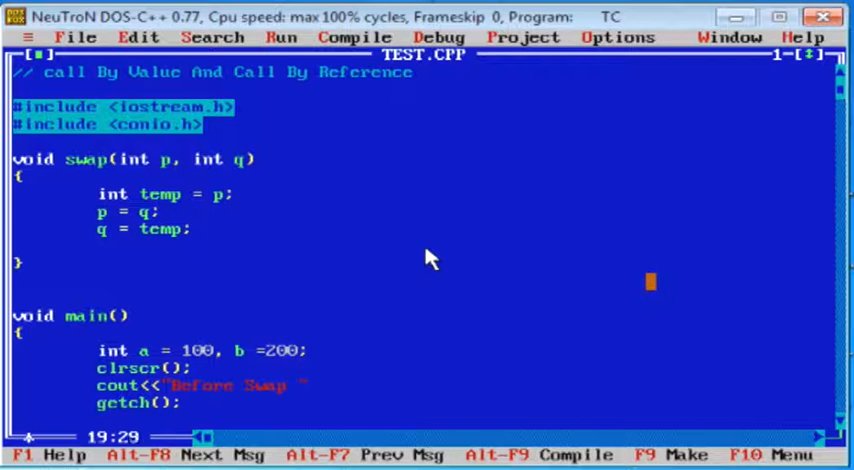
text(<<a)
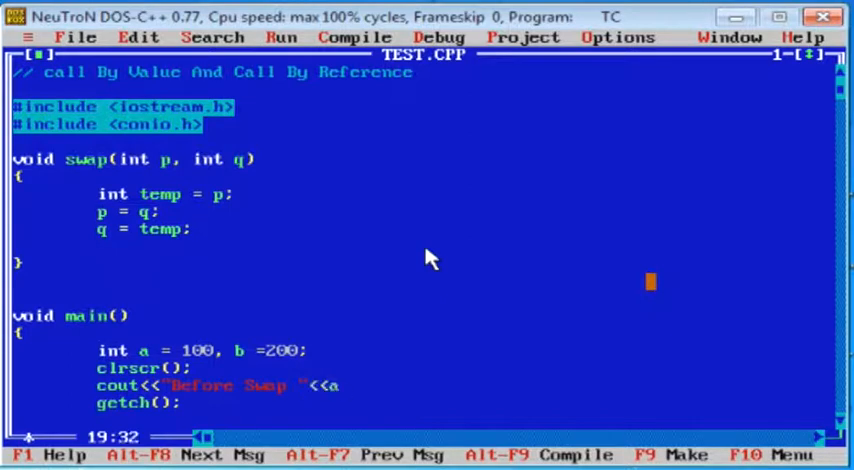
text(<<"")
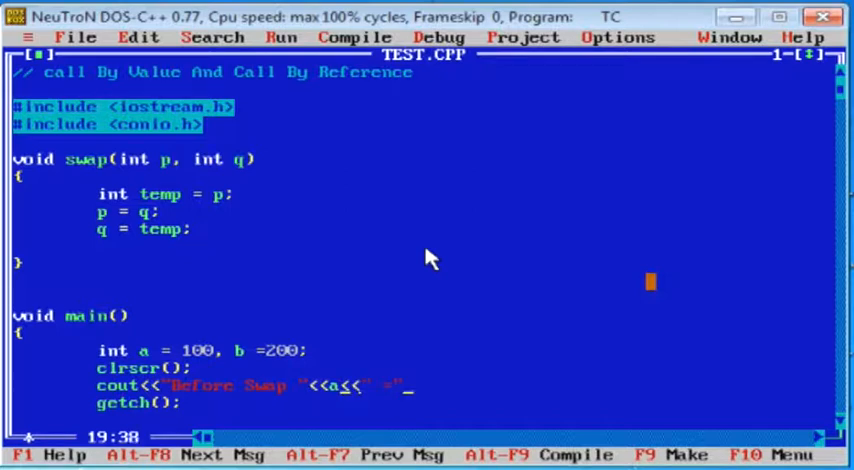
text(<<a)
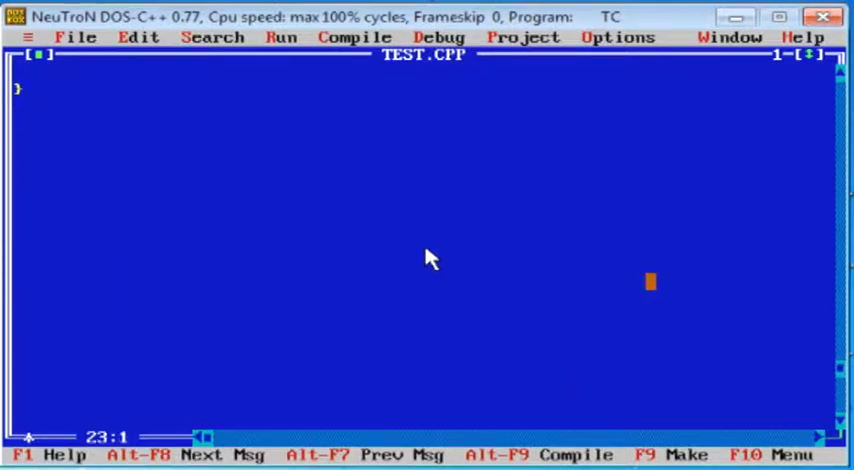
- Duplicate the print line and insert swap(a,b); between the copies
key(Up)
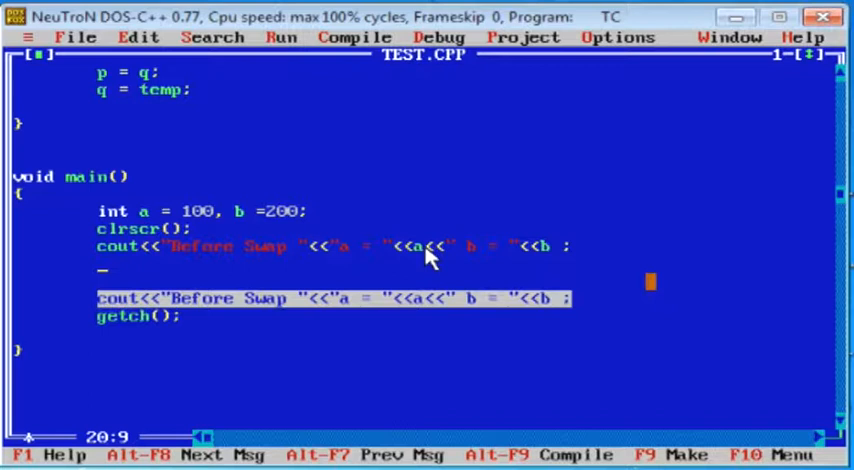
text(swap)
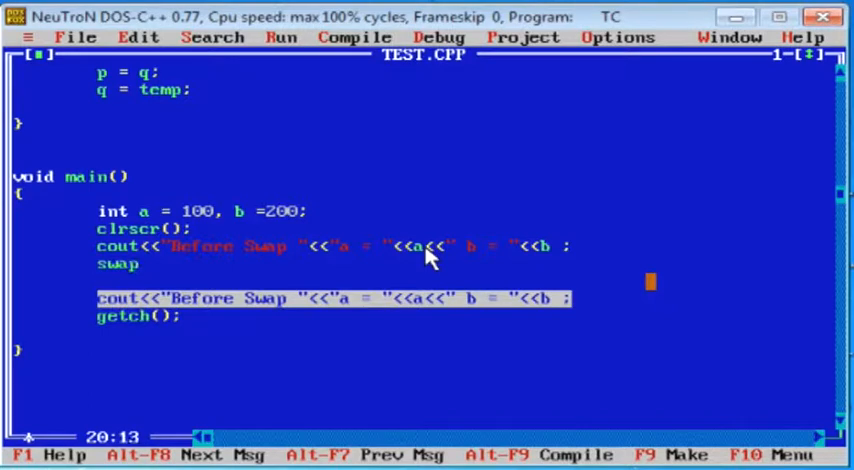
text(();)
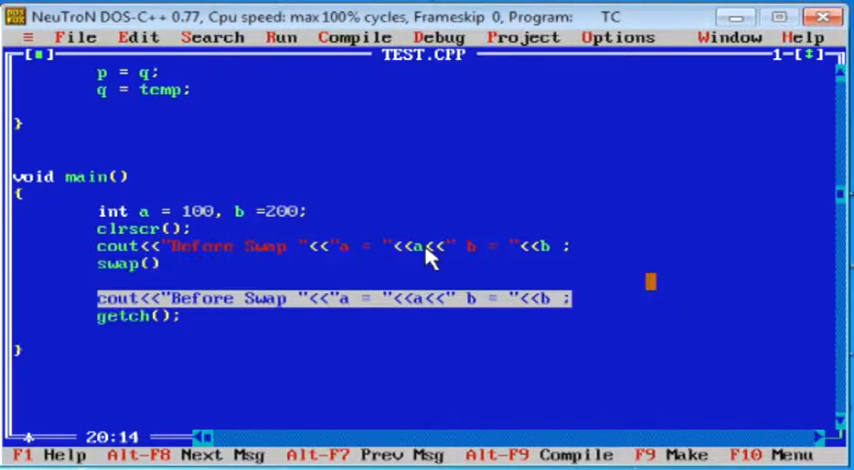
text(a,b)
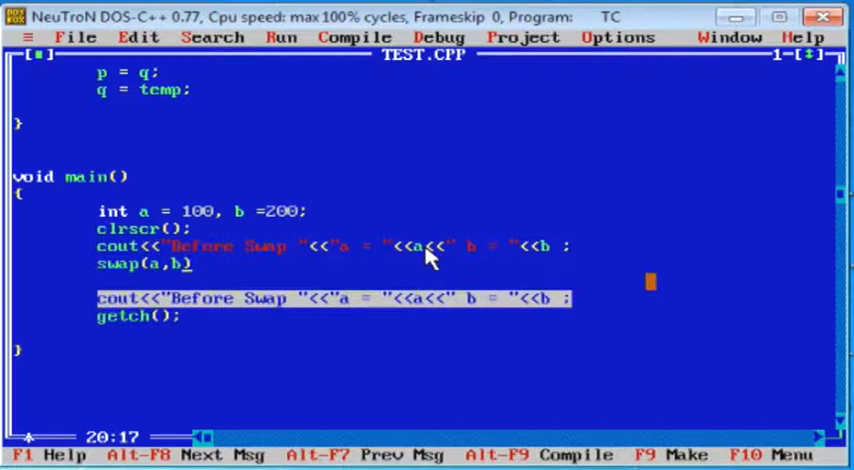
text(;)
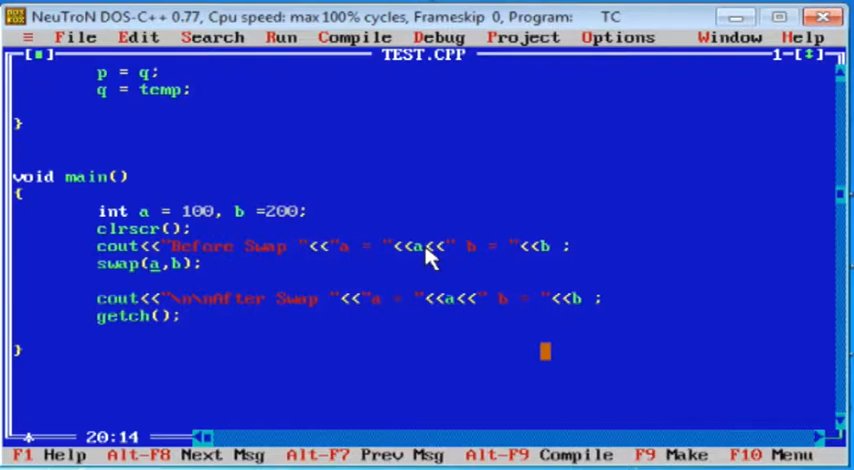
- Pass &a and &b to swap and scroll up to its header
text(&)
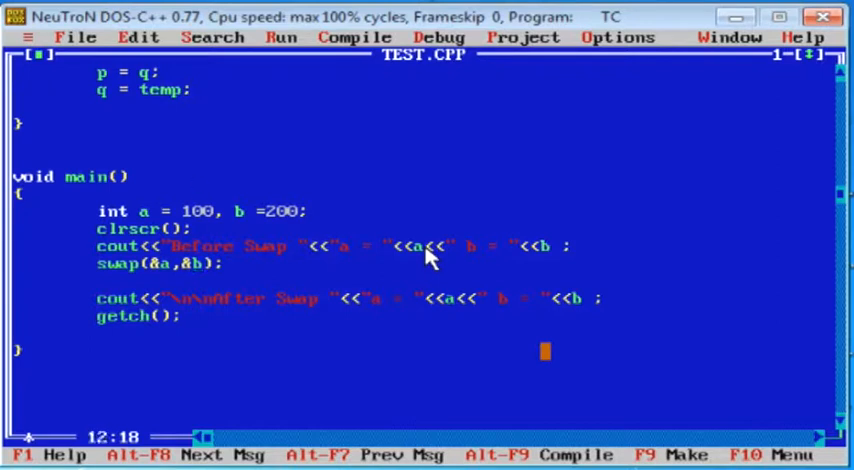
scroll(up, 3)
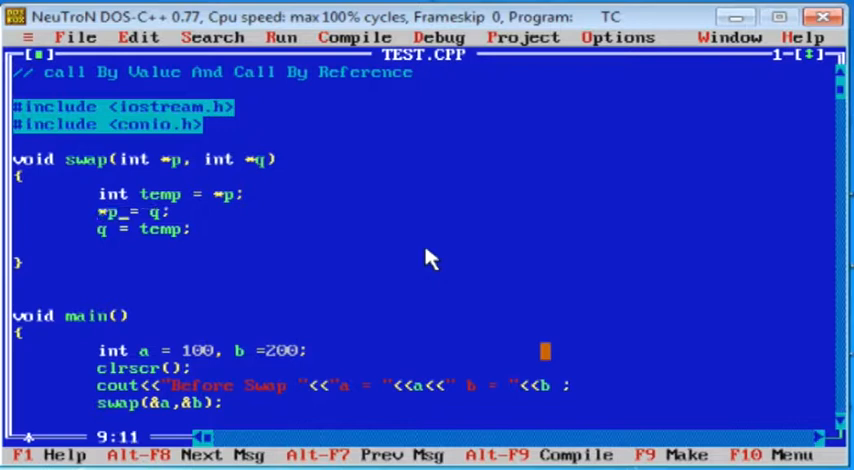
- Change the swap body to *p = *q and *q = temp
text(*q)
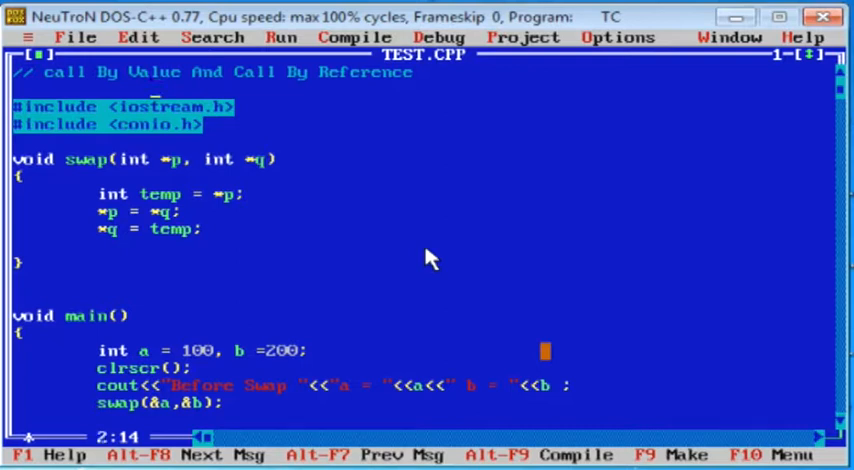
scroll(down, 3)
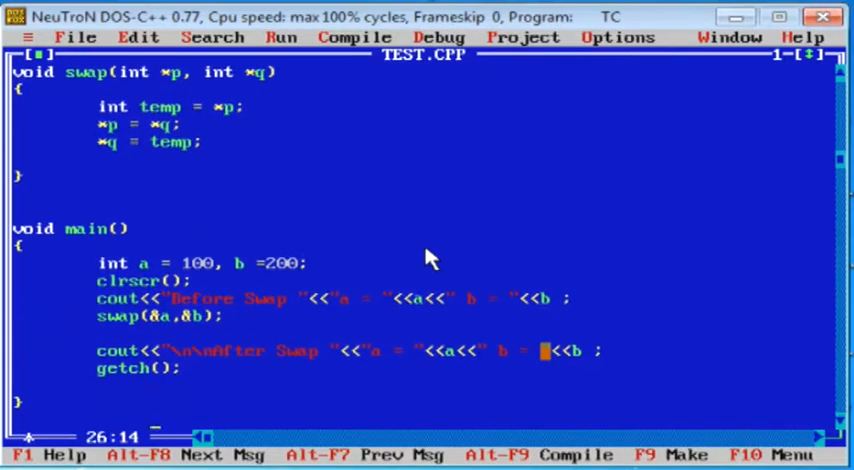